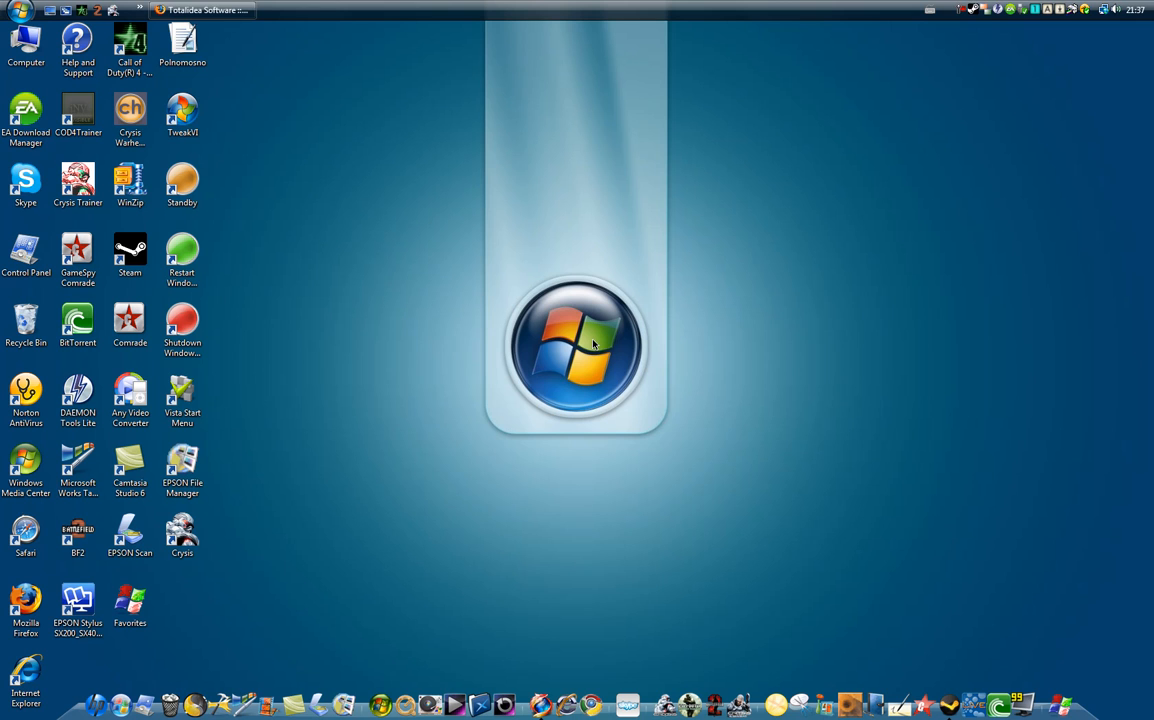
{"action": "mouse_move", "coordinate": [359, 119]}
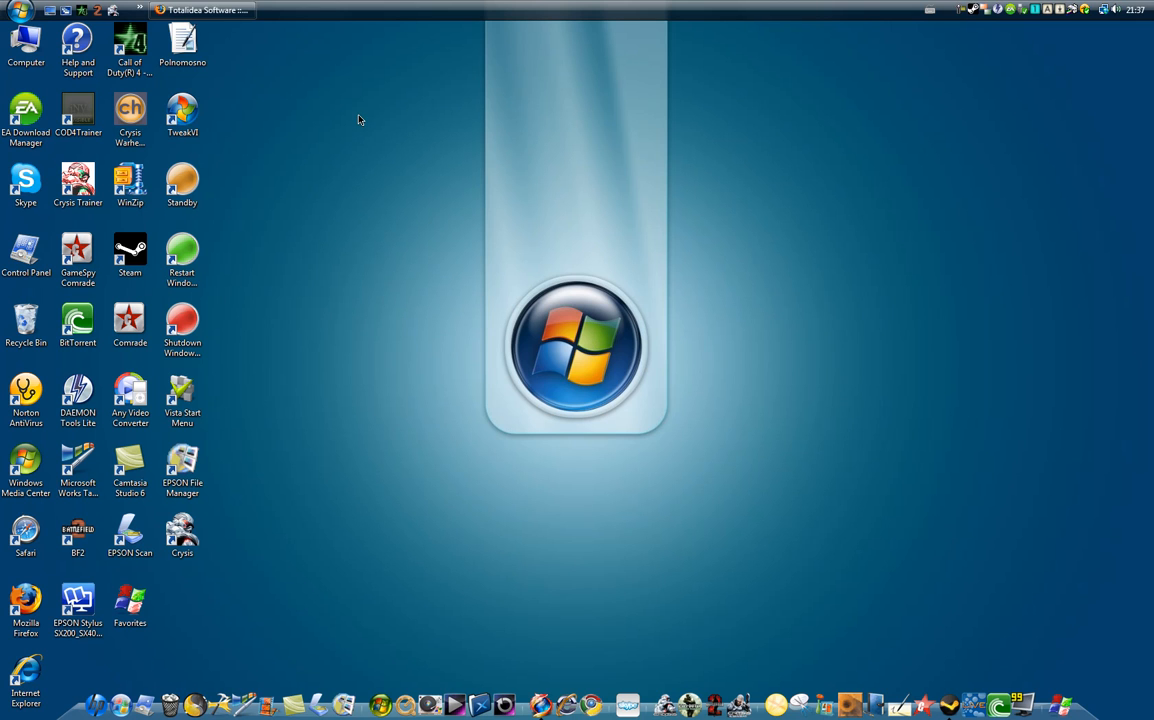
{"action": "mouse_move", "coordinate": [360, 98]}
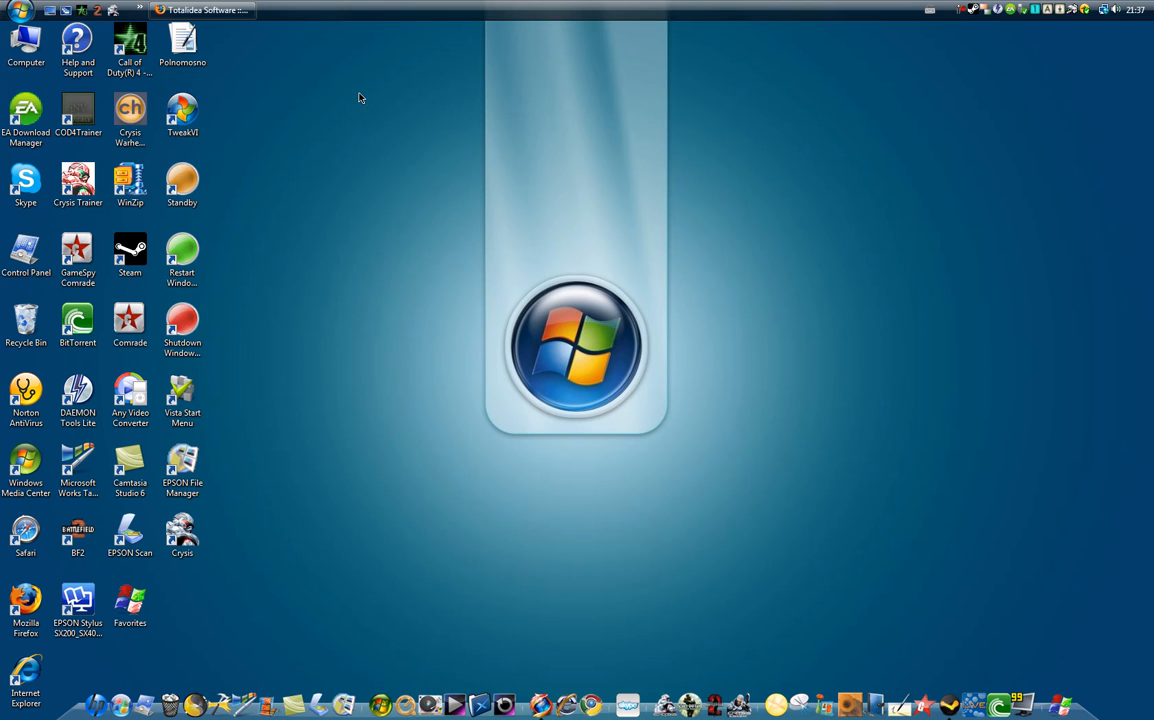
{"action": "mouse_move", "coordinate": [188, 95]}
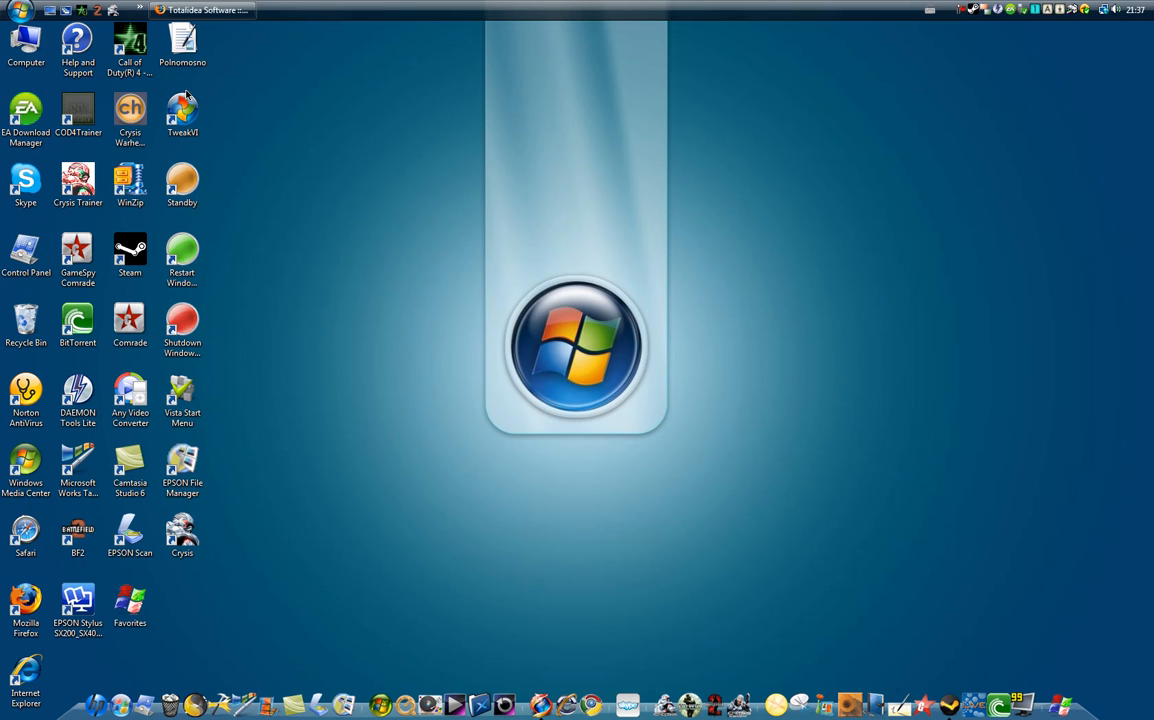
- Drag the TweakVI shortcut around the desktop and return it among the shortcuts
{"action": "left_click_drag", "start_coordinate": [182, 110], "coordinate": [775, 395]}
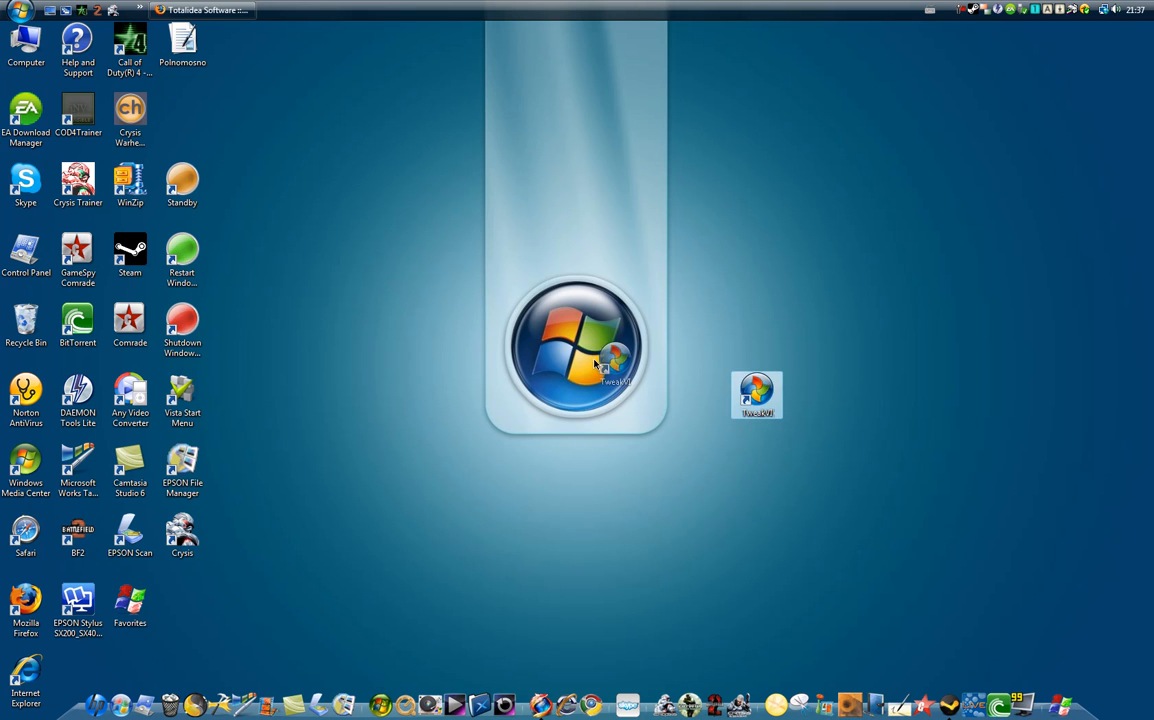
{"action": "left_click_drag", "start_coordinate": [757, 395], "coordinate": [548, 325]}
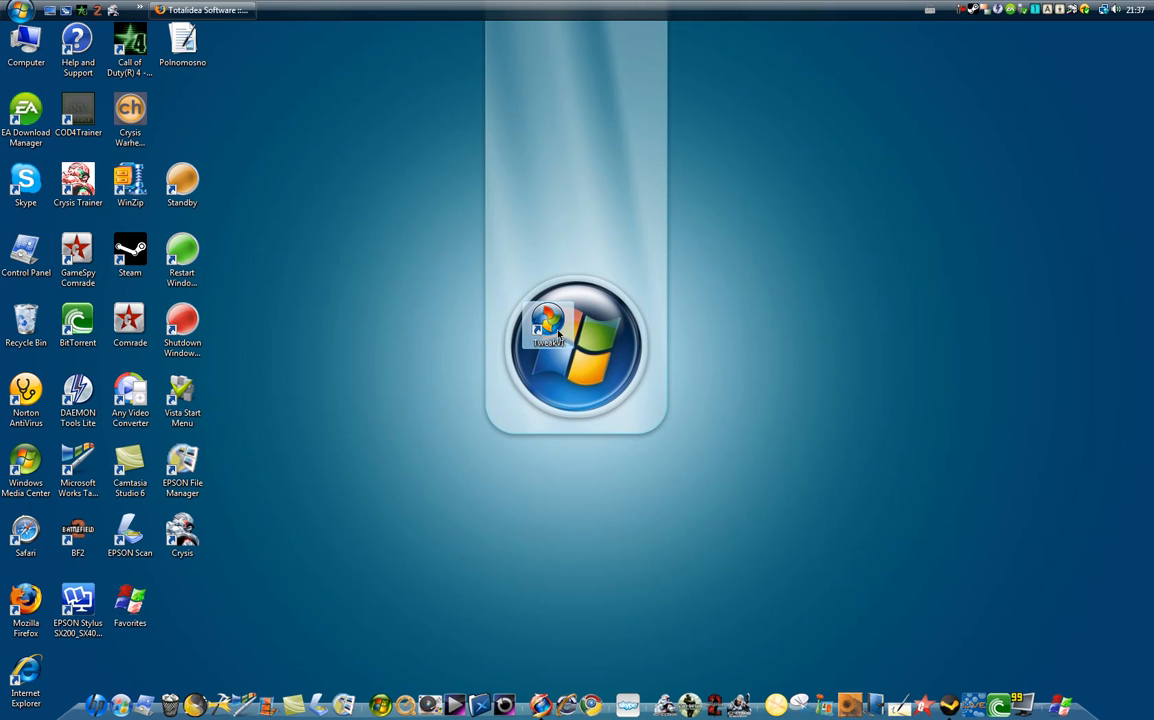
{"action": "left_click_drag", "start_coordinate": [548, 328], "coordinate": [600, 185]}
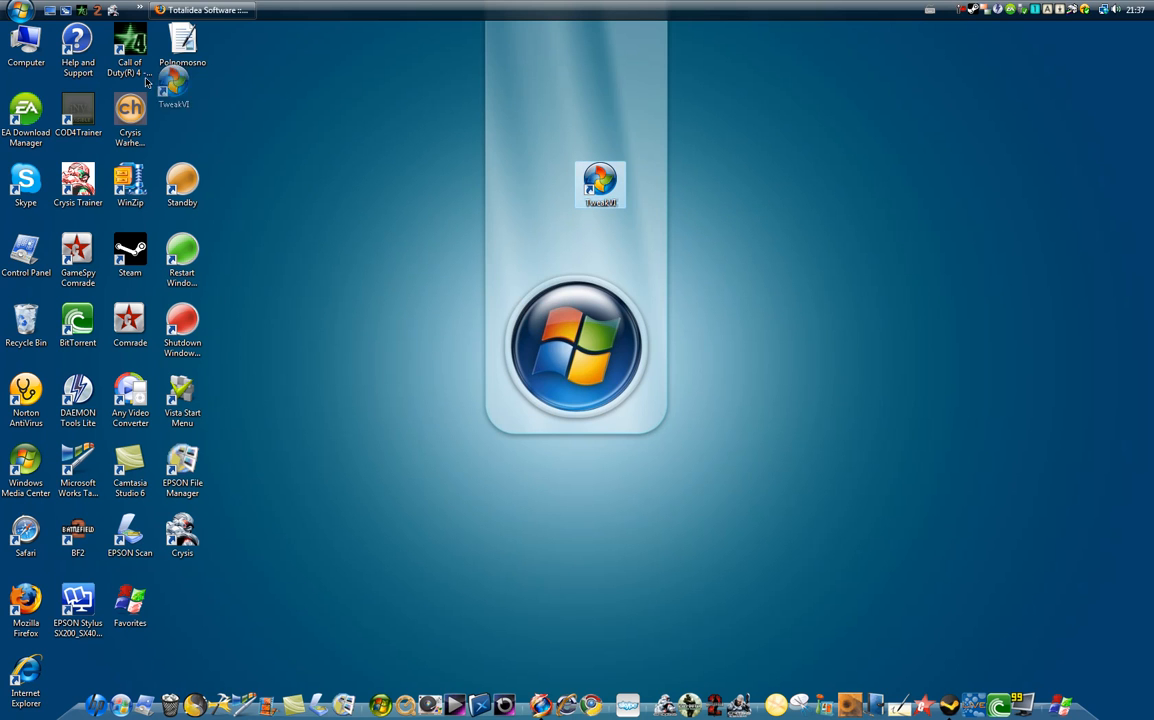
{"action": "left_click_drag", "start_coordinate": [600, 185], "coordinate": [182, 113]}
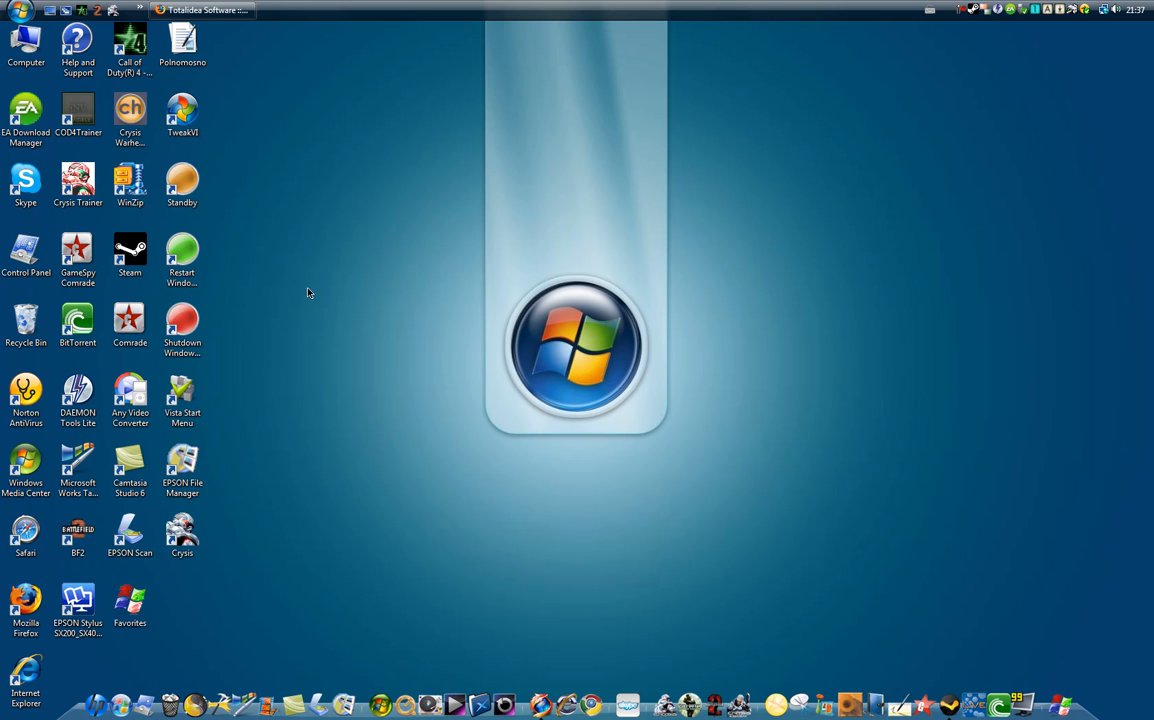
{"action": "left_click", "coordinate": [182, 185]}
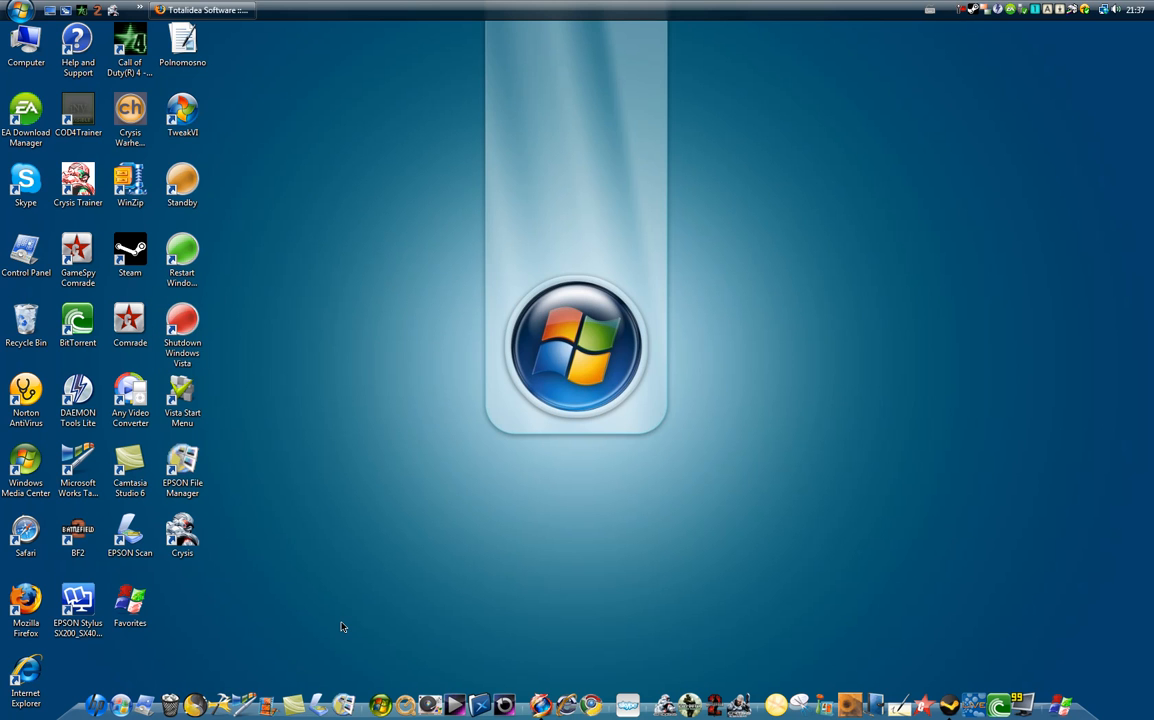
{"action": "mouse_move", "coordinate": [182, 115]}
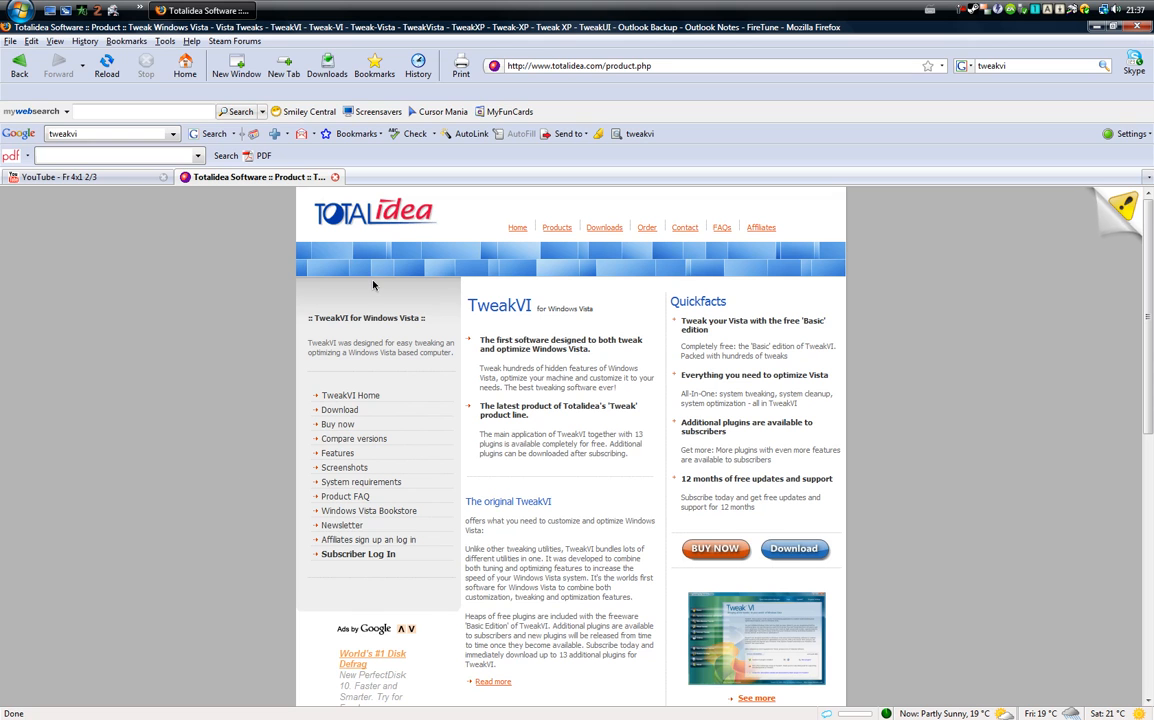
{"action": "mouse_move", "coordinate": [392, 197]}
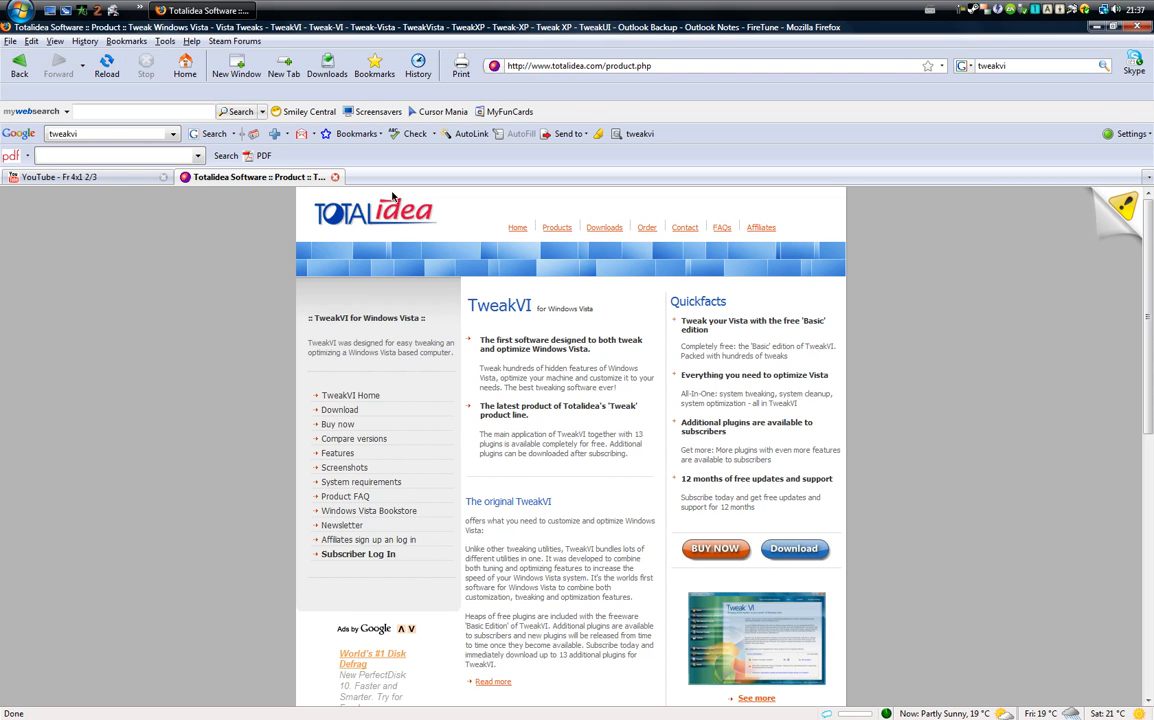
- Scroll through the TweakVI product page in Firefox, then minimize the browser
{"action": "left_click", "coordinate": [700, 66]}
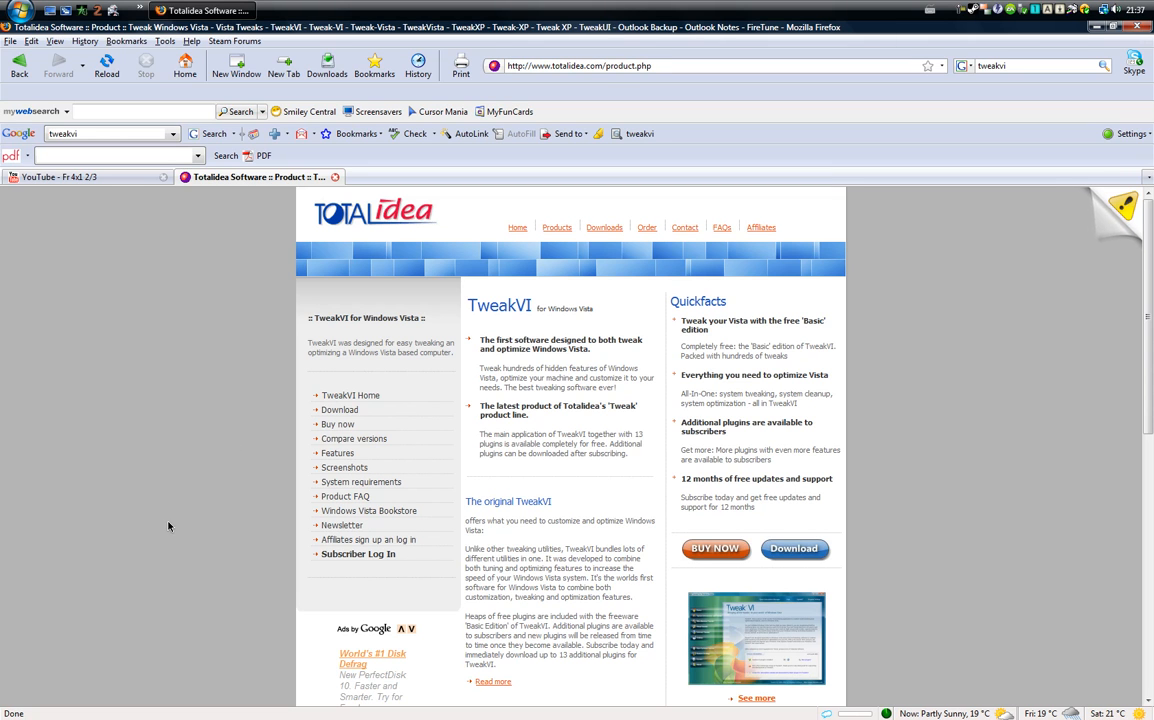
{"action": "mouse_move", "coordinate": [256, 330]}
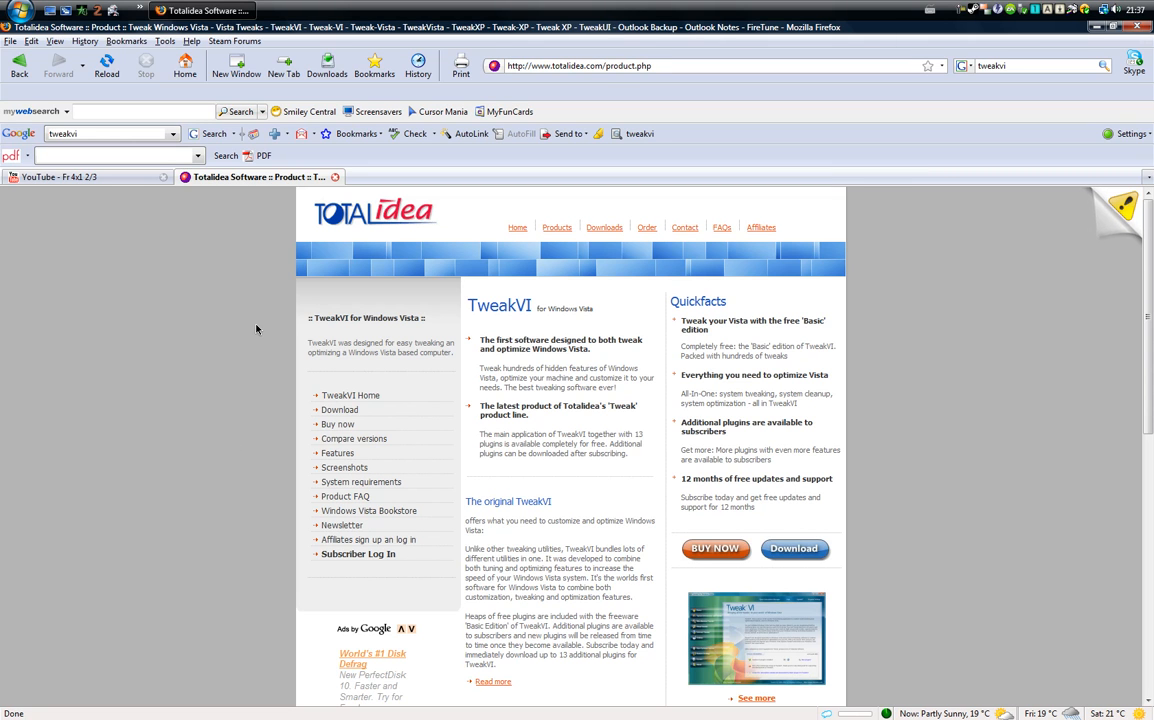
{"action": "mouse_move", "coordinate": [518, 365]}
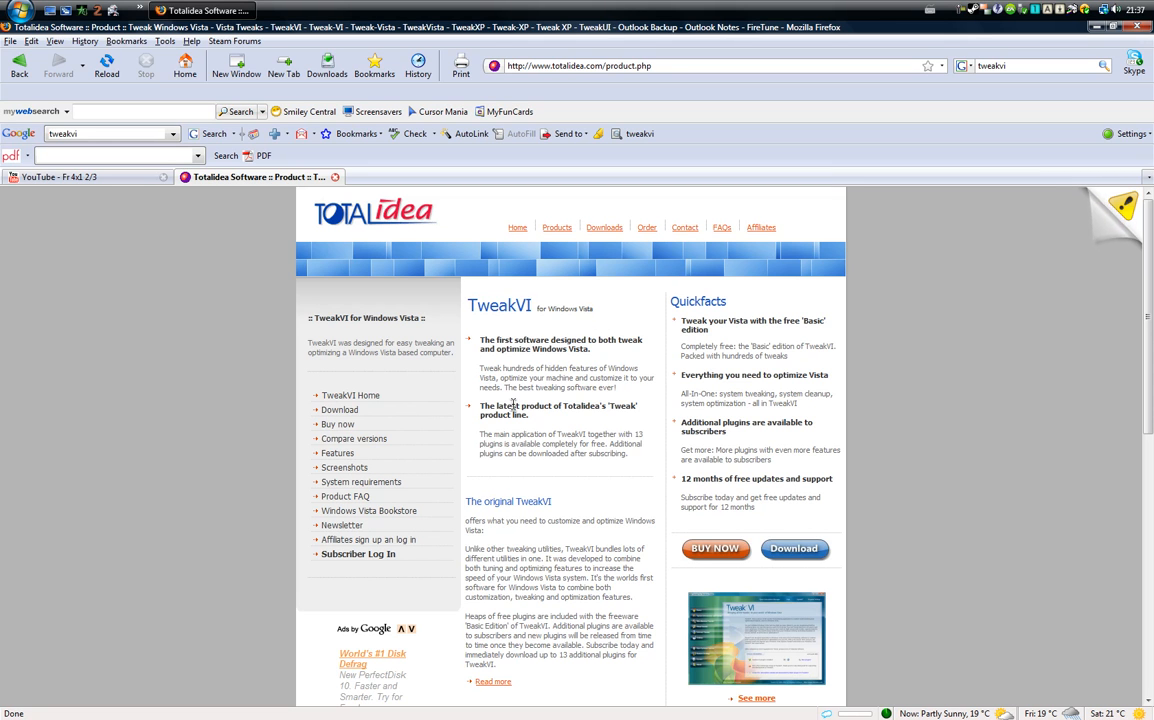
{"action": "scroll", "scroll_direction": "down", "scroll_amount": 3}
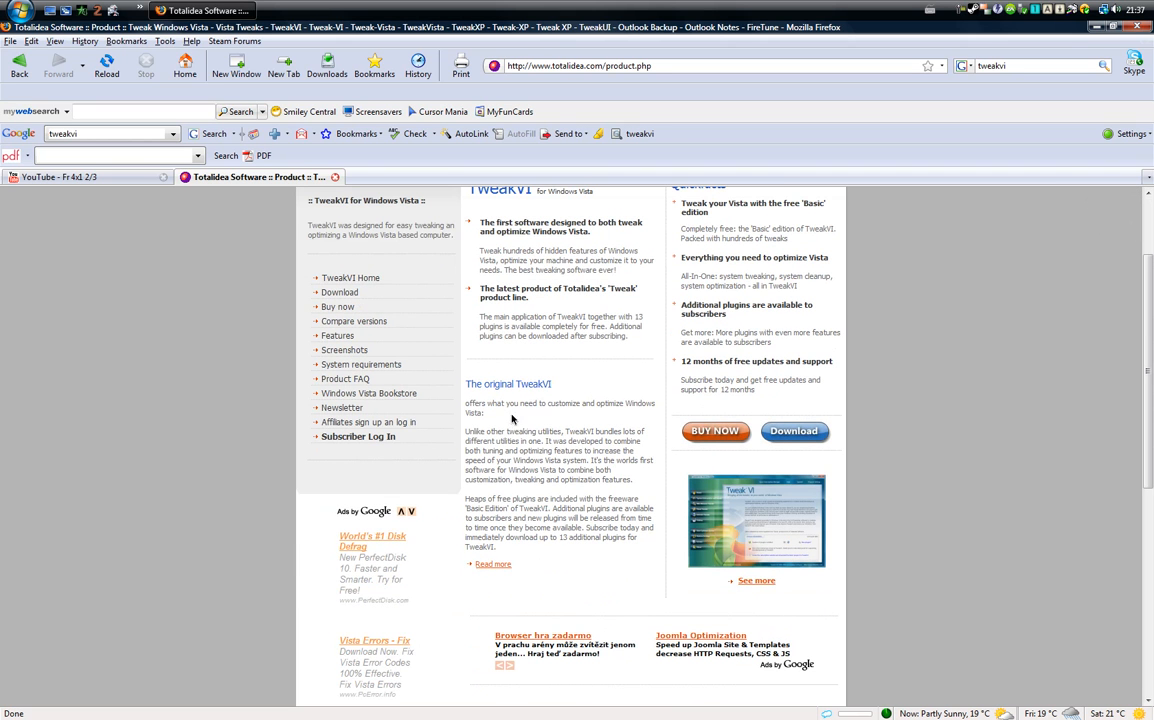
{"action": "mouse_move", "coordinate": [620, 392]}
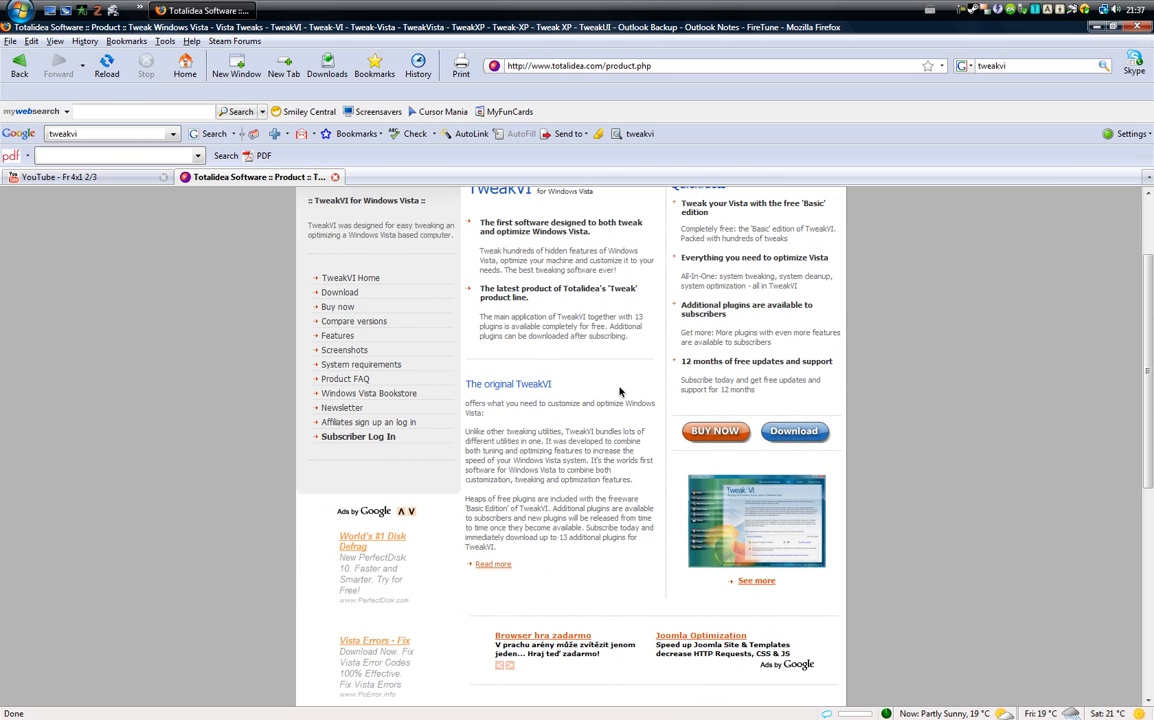
{"action": "scroll", "scroll_direction": "up", "scroll_amount": 3}
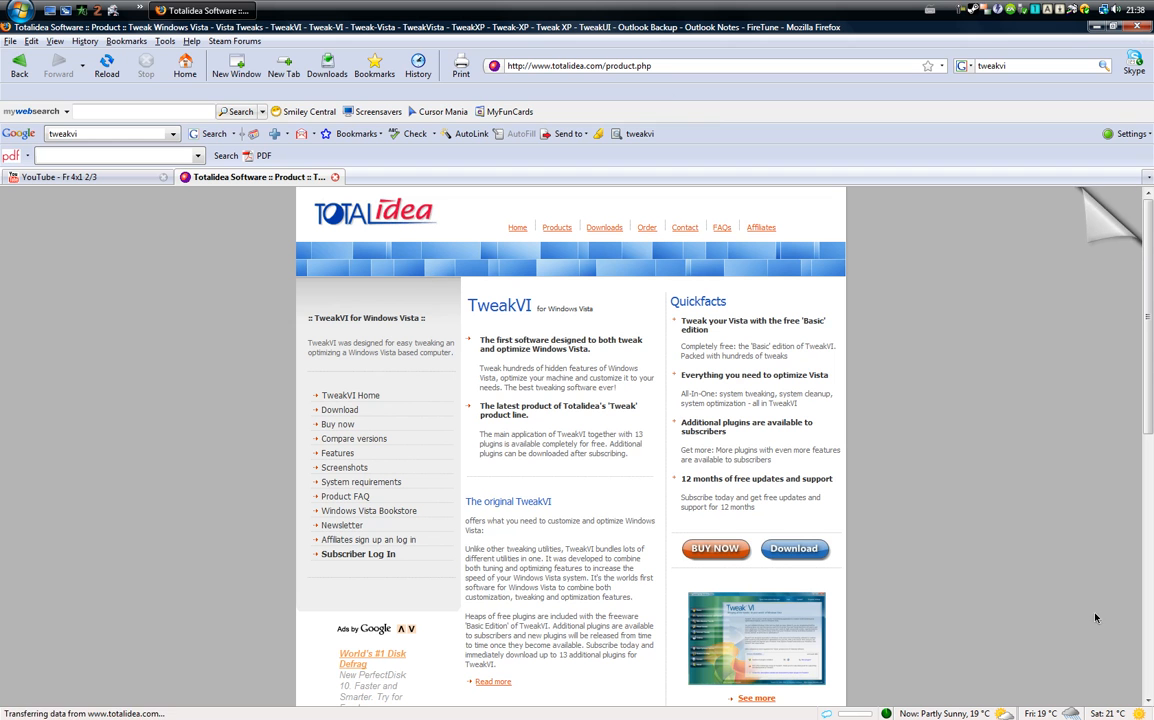
{"action": "mouse_move", "coordinate": [1070, 384]}
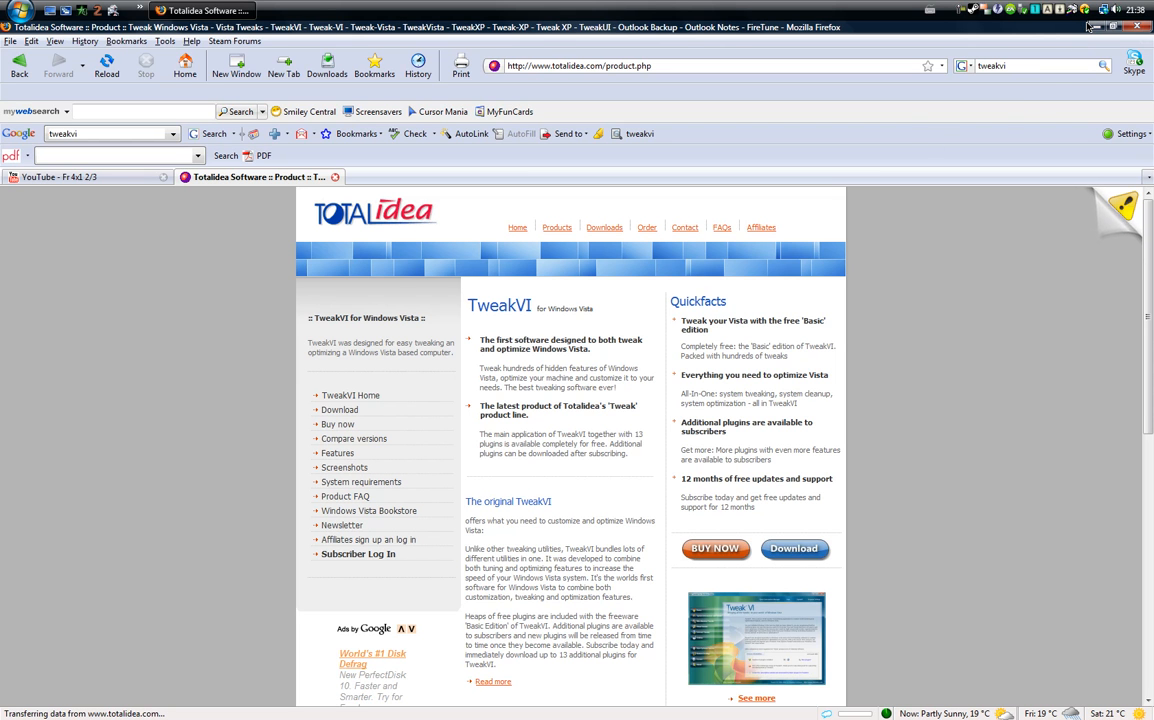
{"action": "left_click", "coordinate": [1113, 26]}
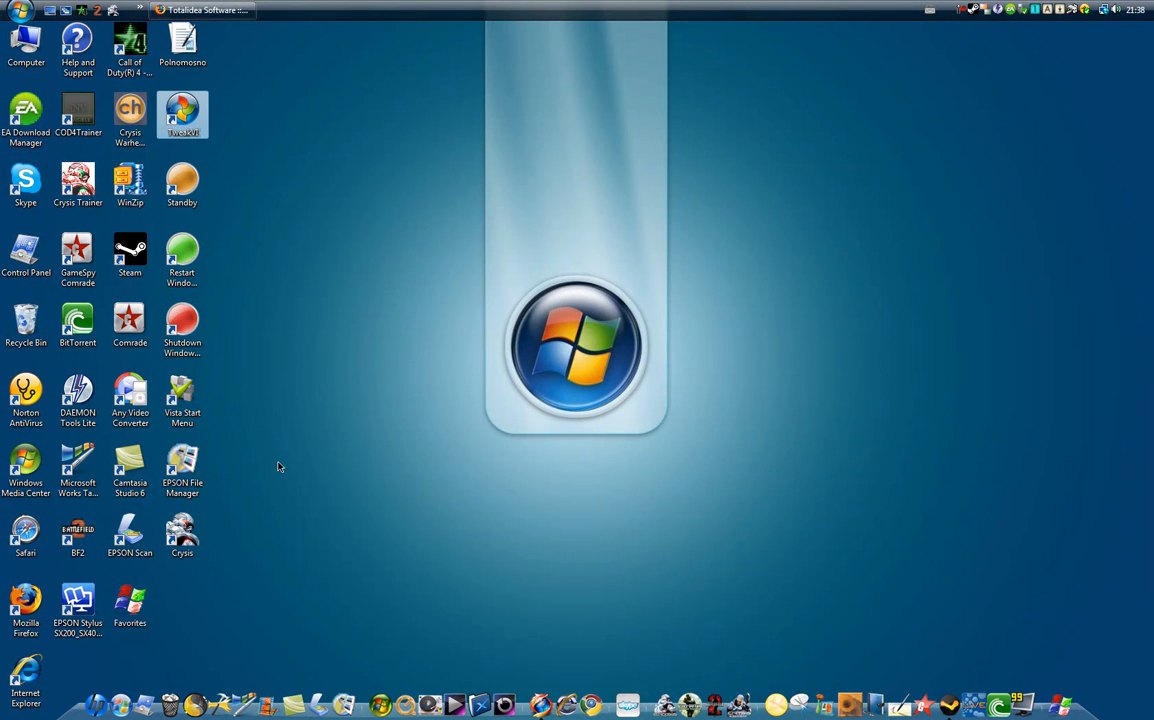
- Open the TweakVI desktop shortcut and start the freeware version from the splash dialog
{"action": "right_click", "coordinate": [280, 465]}
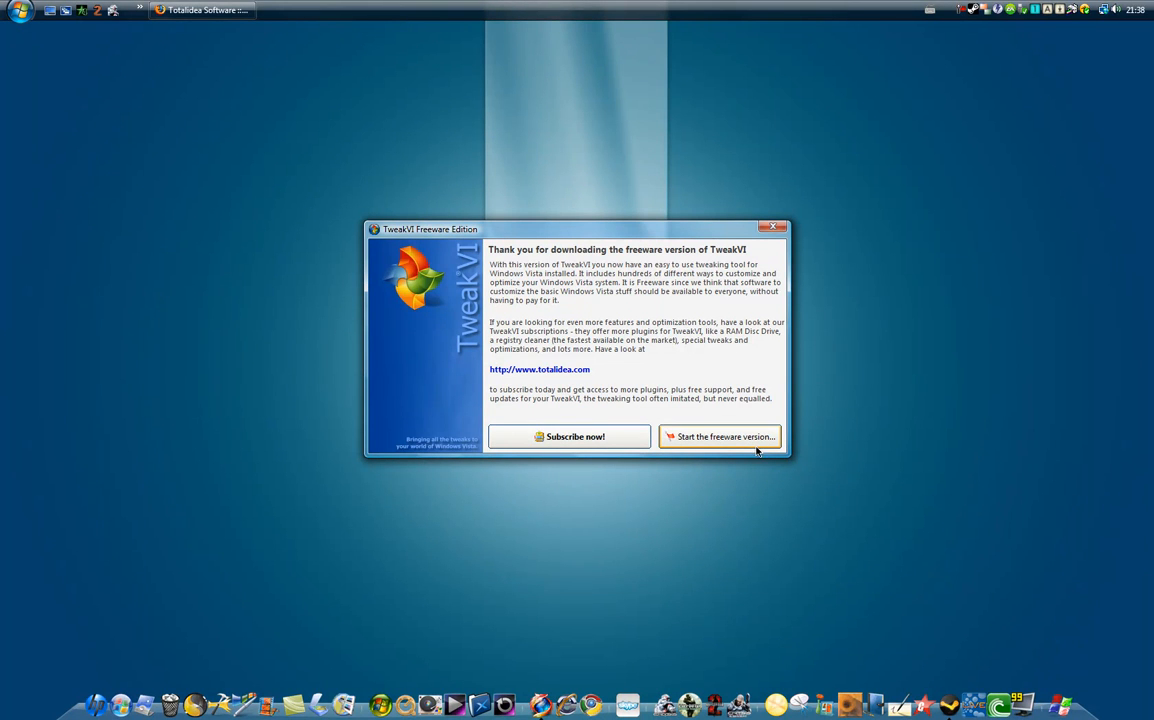
{"action": "left_click", "coordinate": [721, 436]}
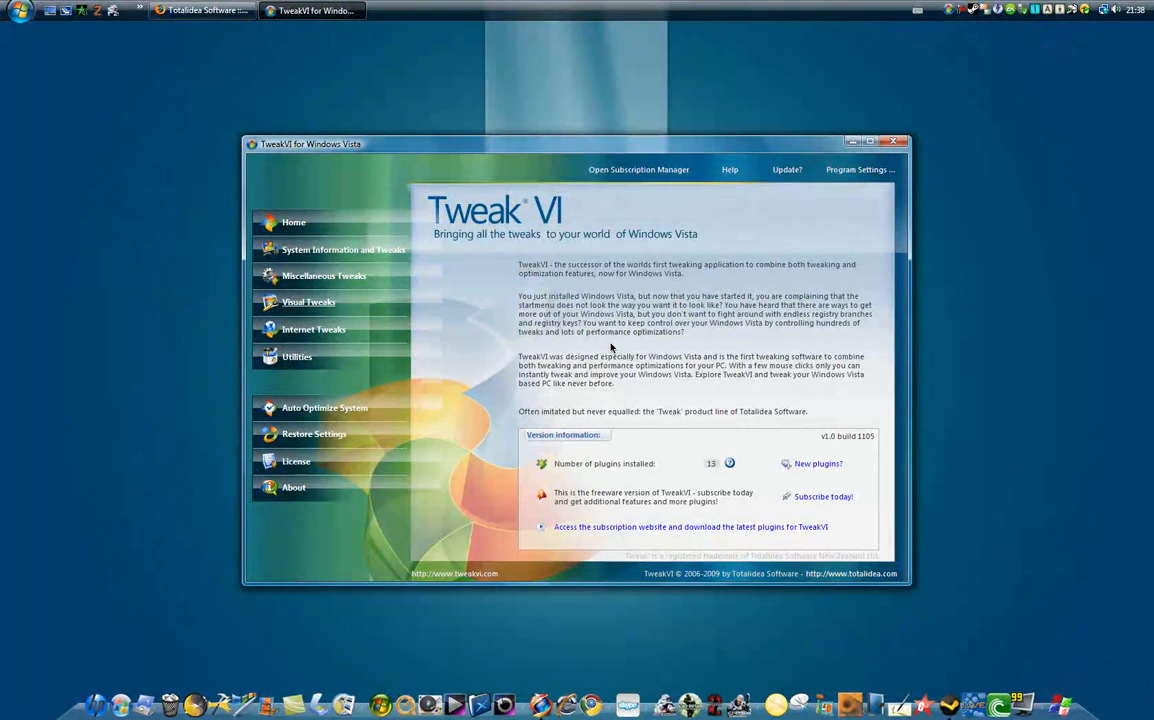
{"action": "mouse_move", "coordinate": [318, 358]}
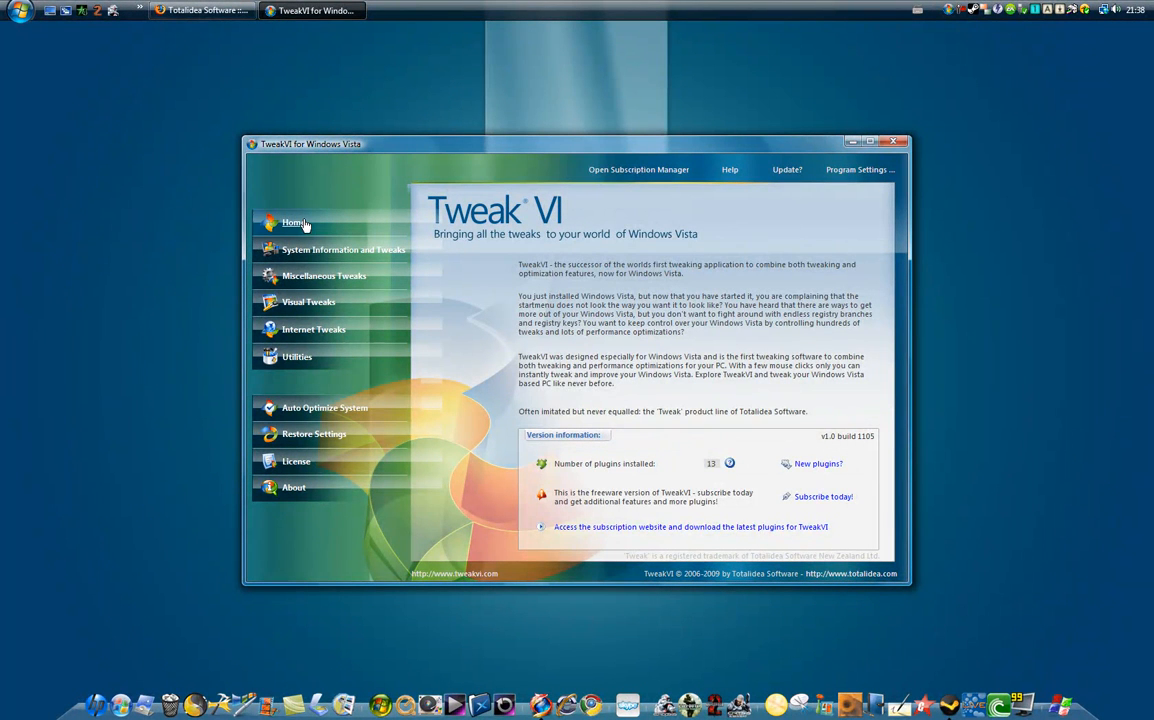
- Browse System Information, Miscellaneous, Visual, Internet and Utilities with unavailable features hidden, then try Auto Optimize
{"action": "left_click", "coordinate": [343, 250]}
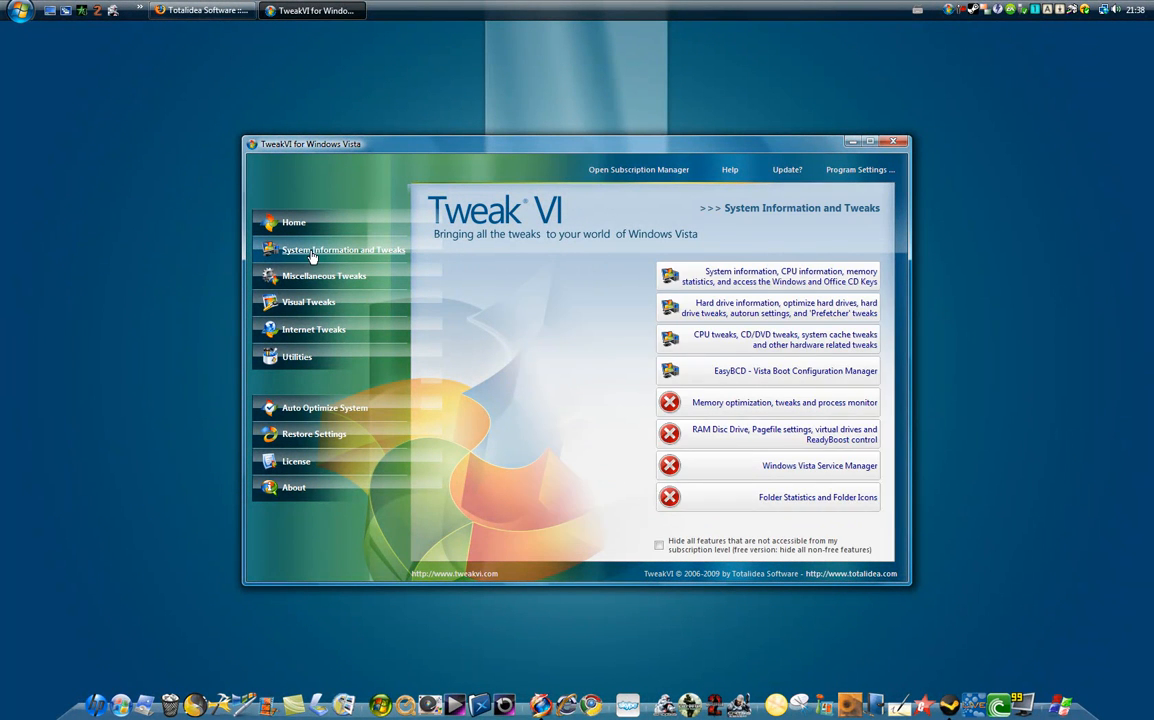
{"action": "mouse_move", "coordinate": [310, 276]}
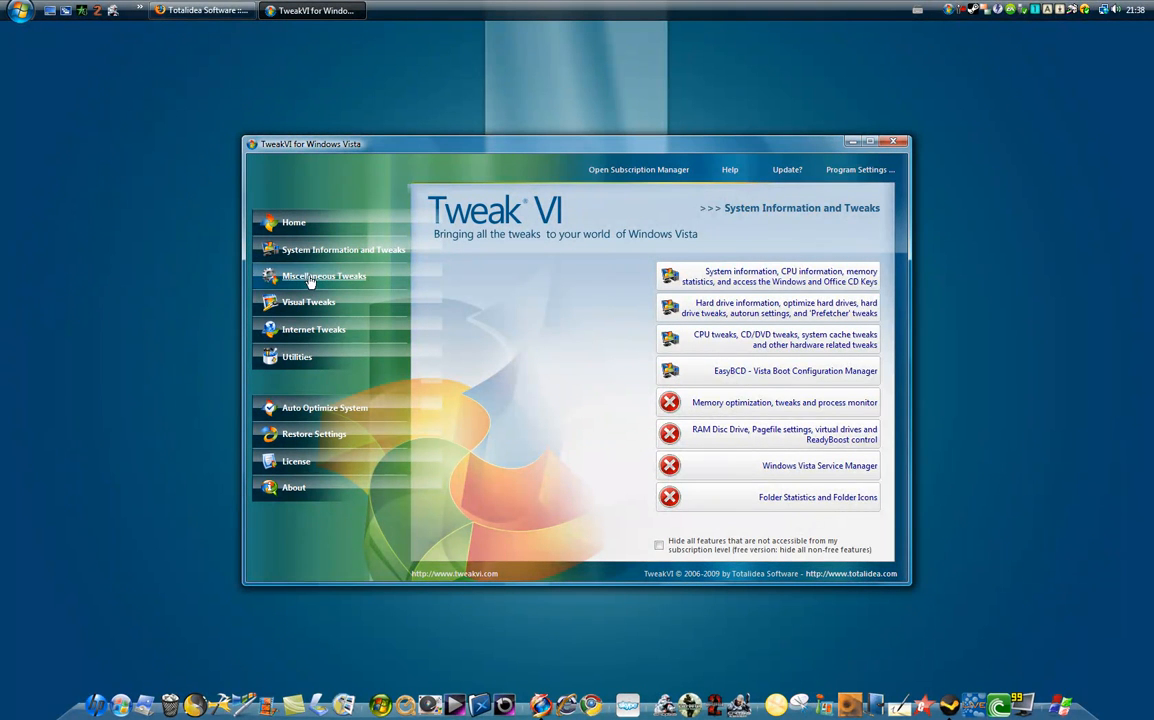
{"action": "mouse_move", "coordinate": [768, 371]}
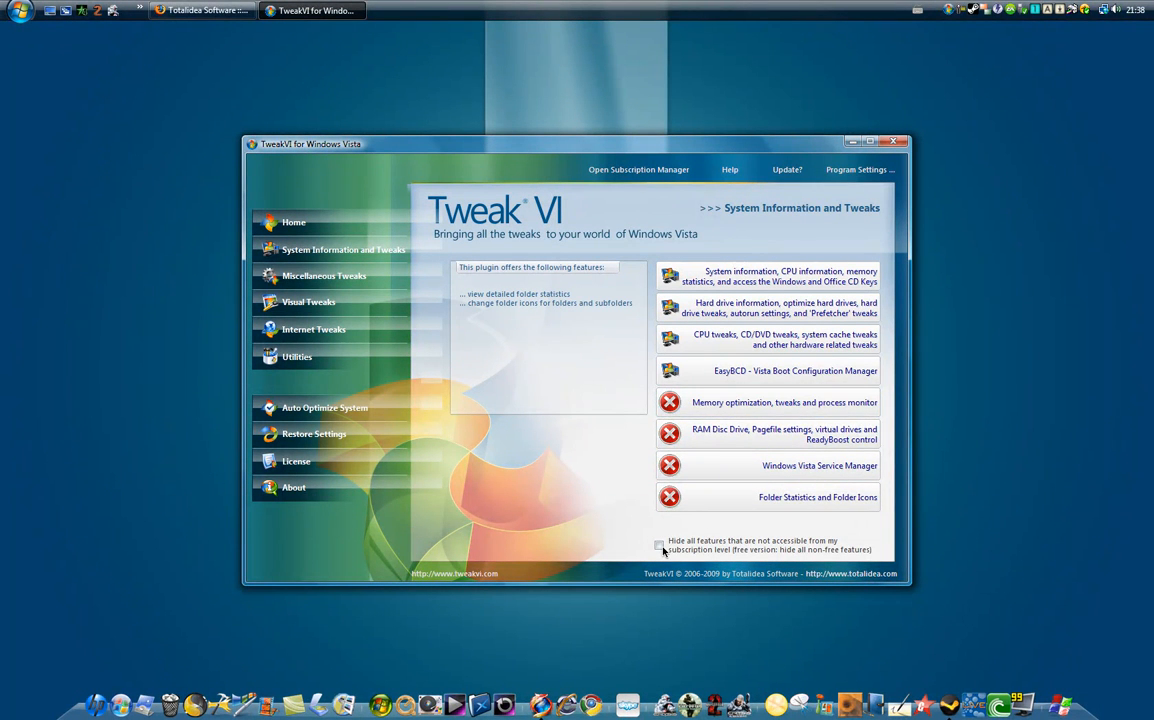
{"action": "left_click", "coordinate": [660, 545]}
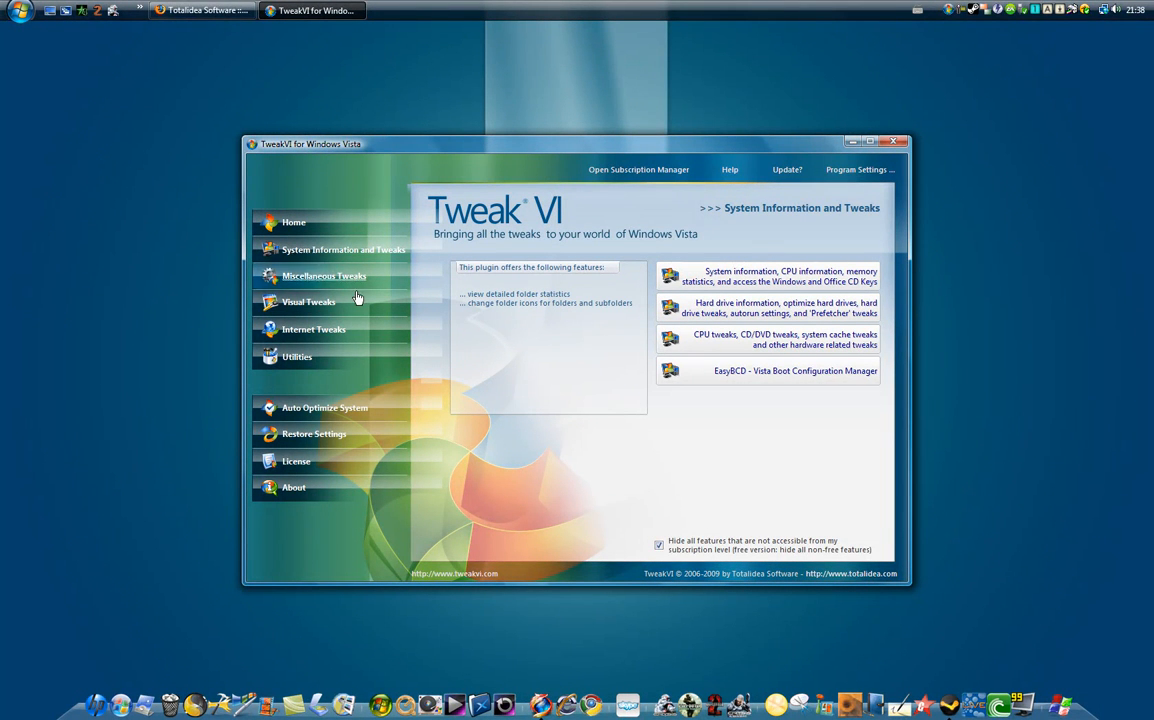
{"action": "left_click", "coordinate": [323, 276]}
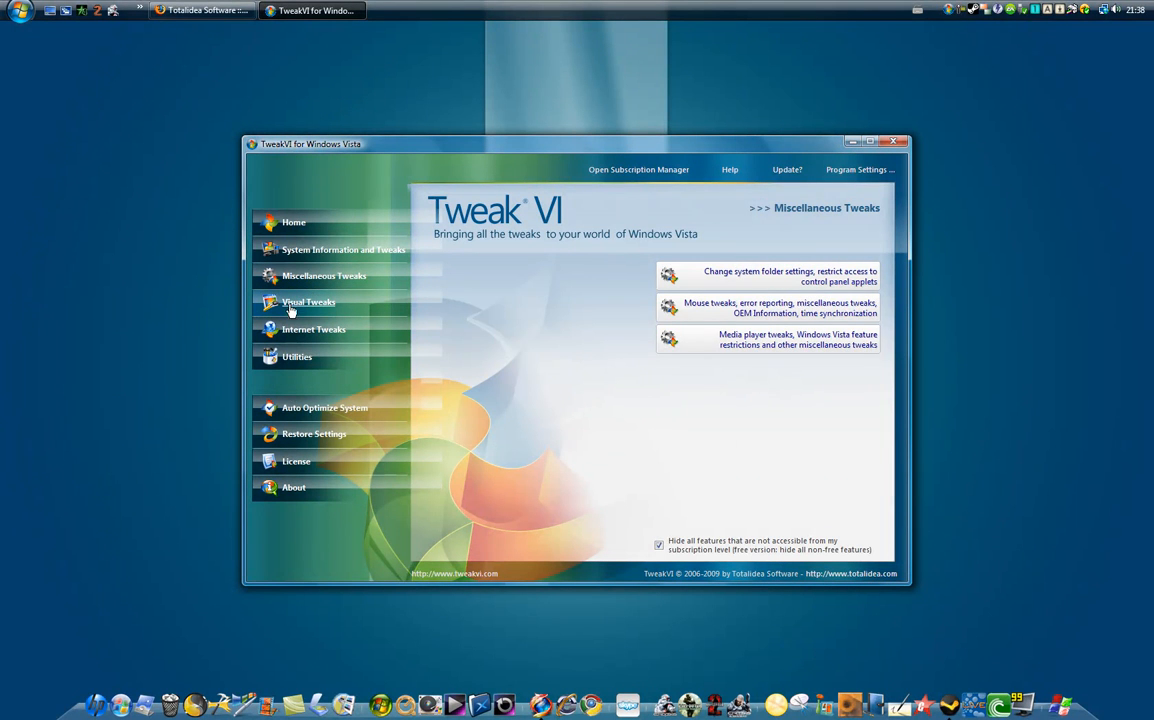
{"action": "left_click", "coordinate": [308, 302]}
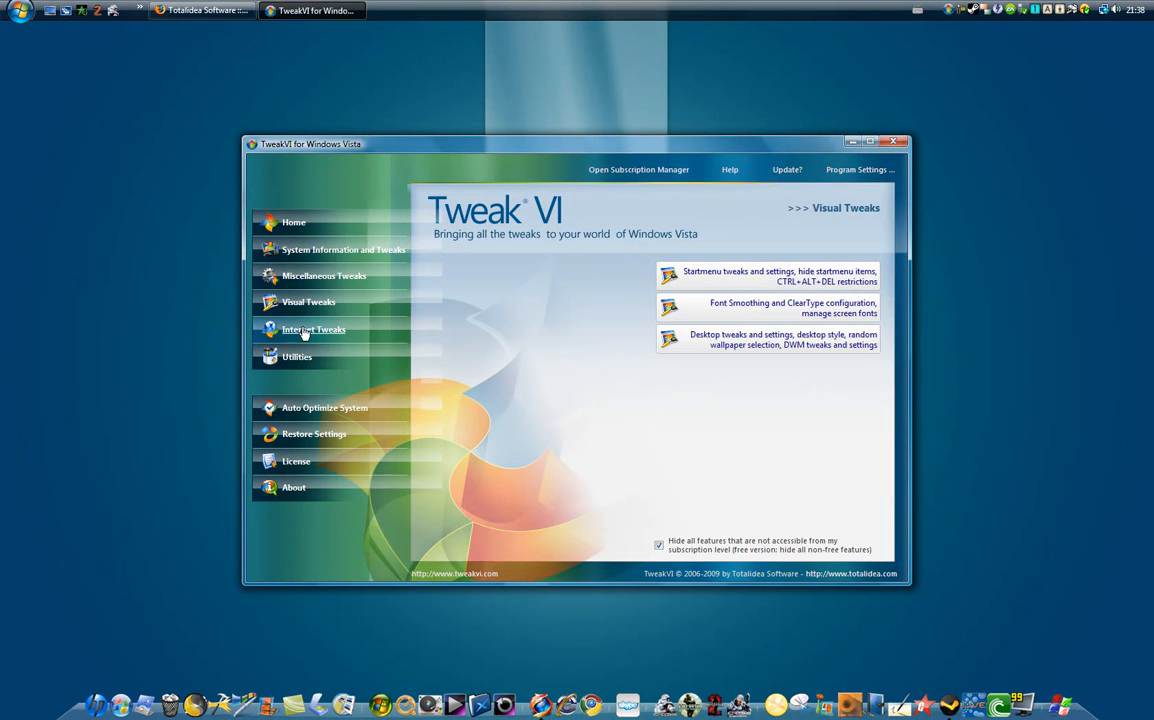
{"action": "left_click", "coordinate": [313, 329]}
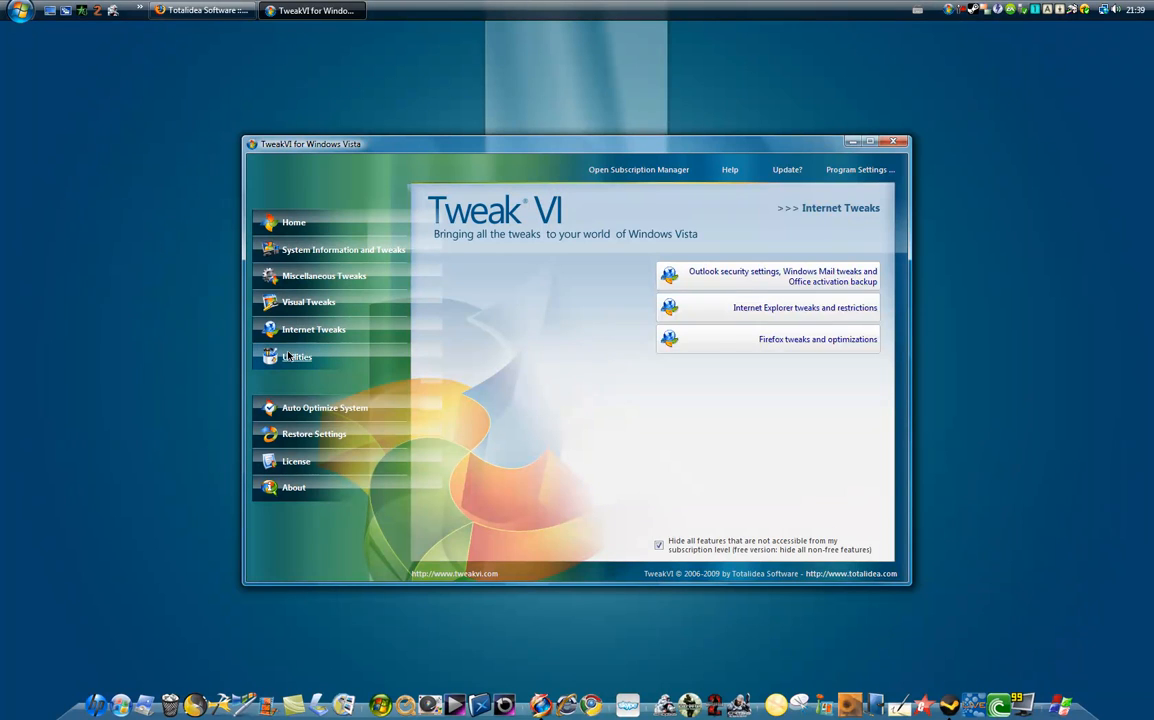
{"action": "left_click", "coordinate": [297, 357]}
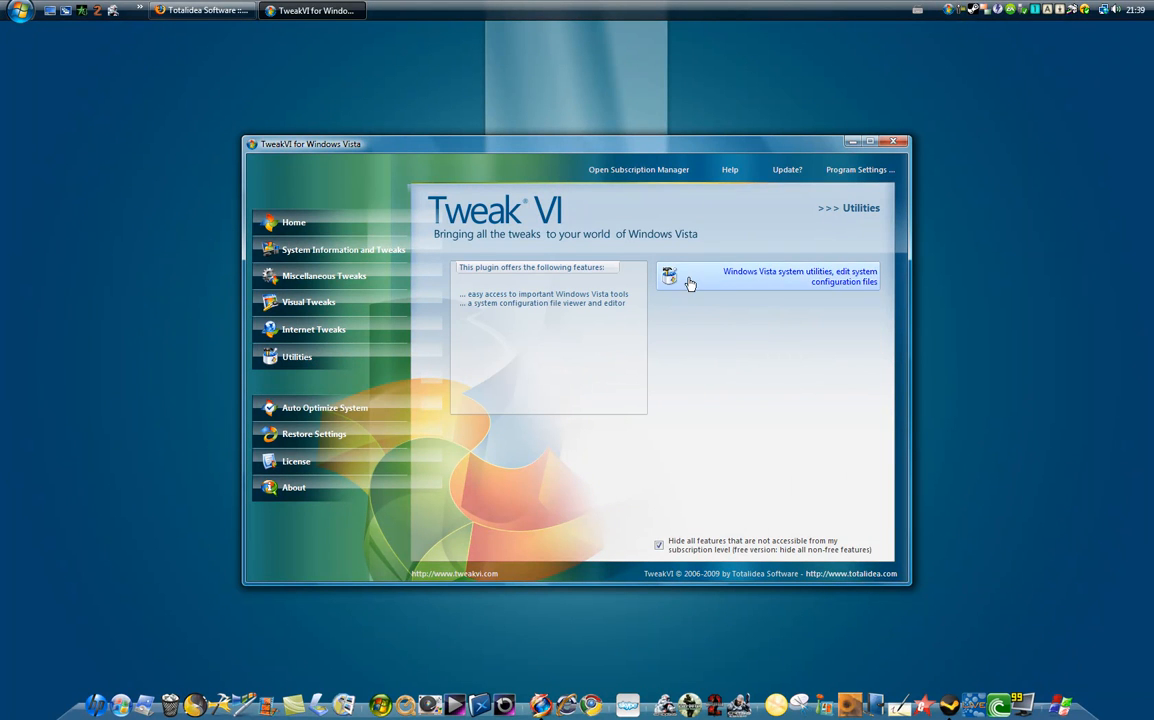
{"action": "mouse_move", "coordinate": [324, 407]}
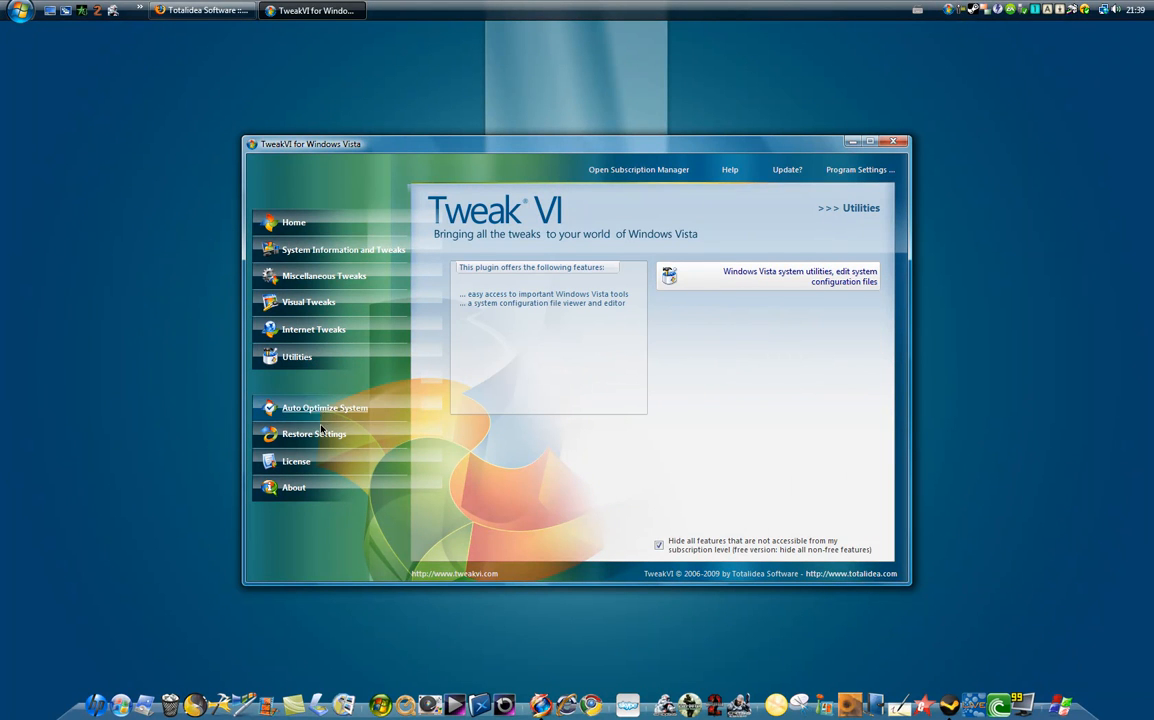
{"action": "left_click", "coordinate": [324, 408]}
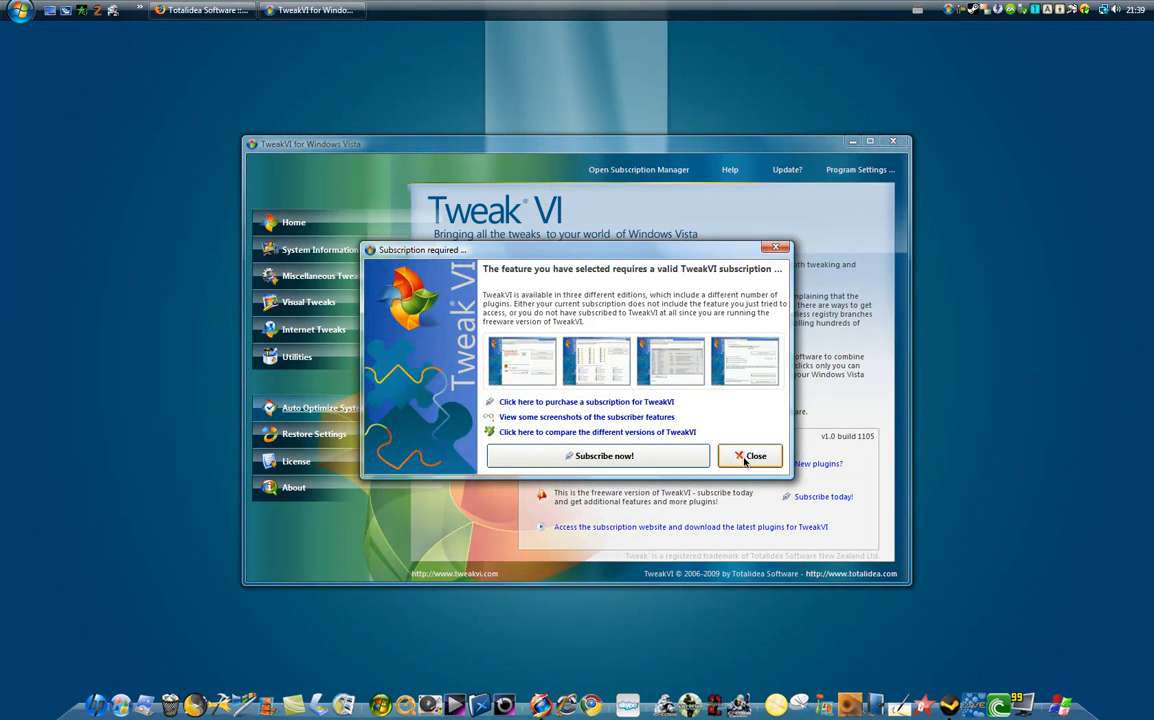
- Close the Subscription required dialog to return to the TweakVI home screen
{"action": "left_click", "coordinate": [750, 456]}
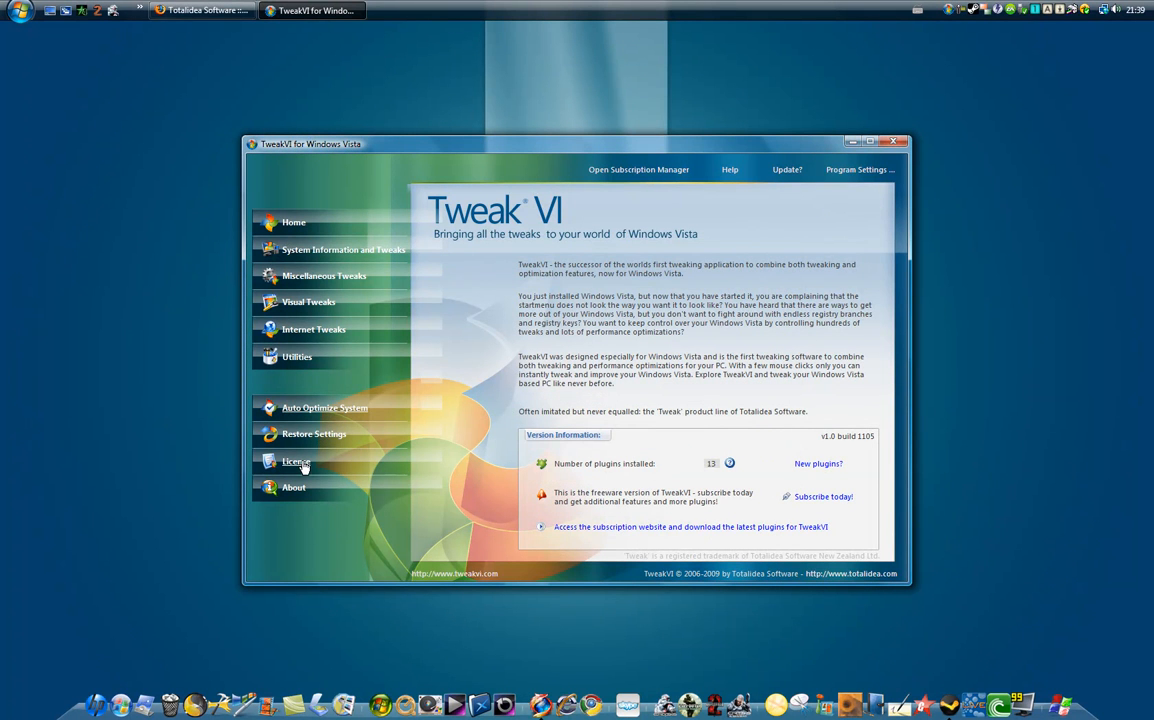
{"action": "mouse_move", "coordinate": [294, 222]}
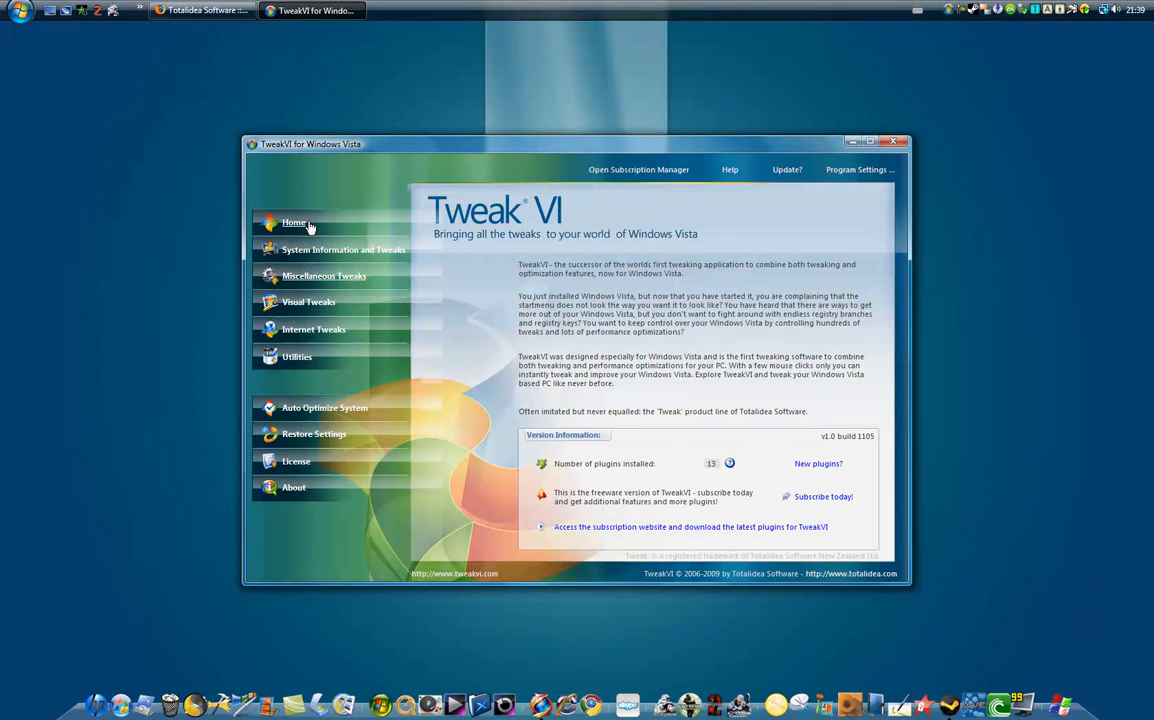
{"action": "mouse_move", "coordinate": [538, 266]}
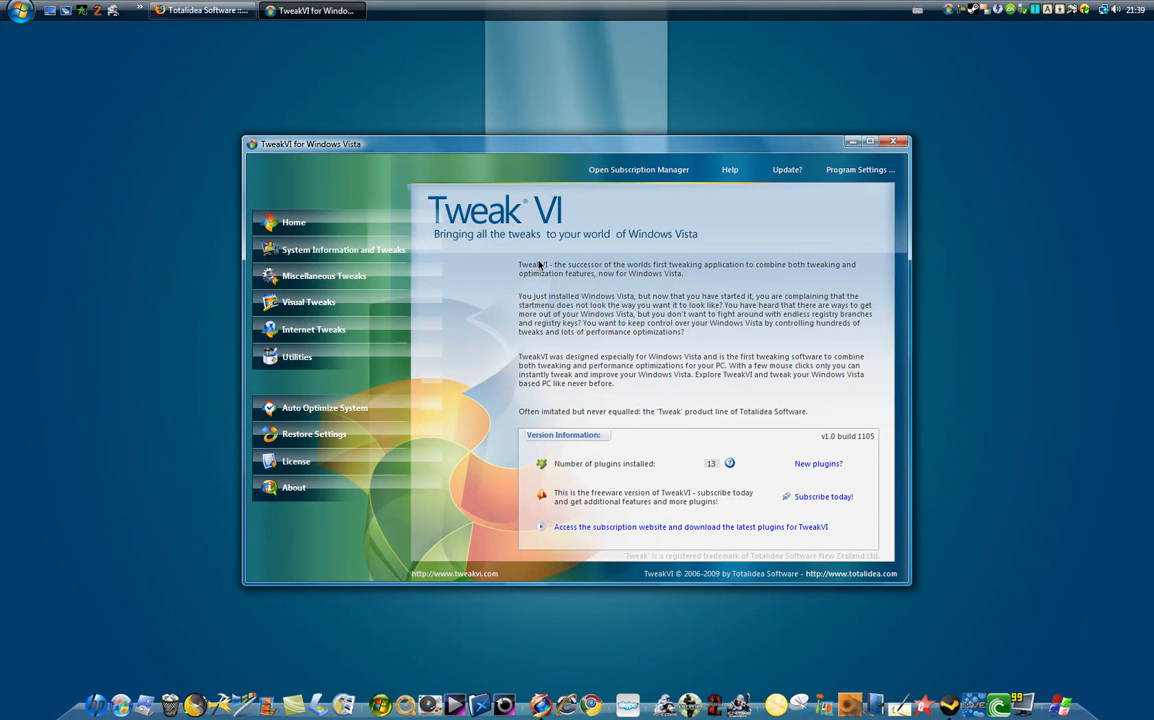
{"action": "mouse_move", "coordinate": [531, 275]}
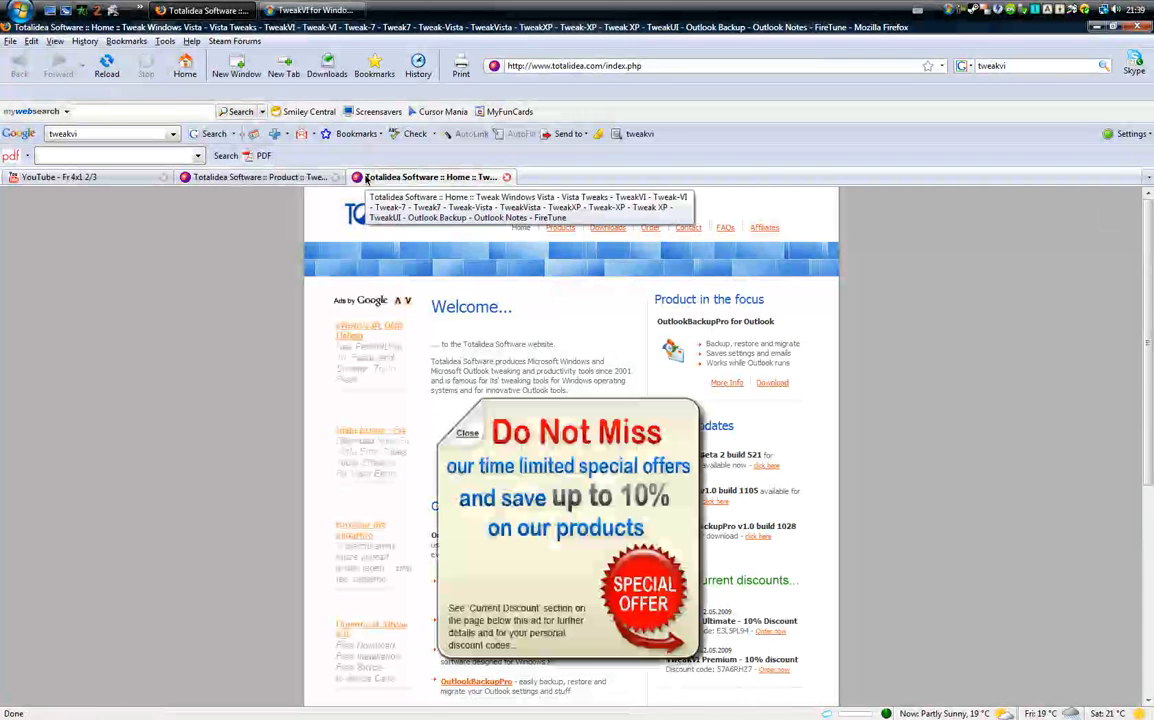
- Close the 'Do Not Miss' offer and scroll the Totalidea home page's product listings
{"action": "left_click", "coordinate": [467, 433]}
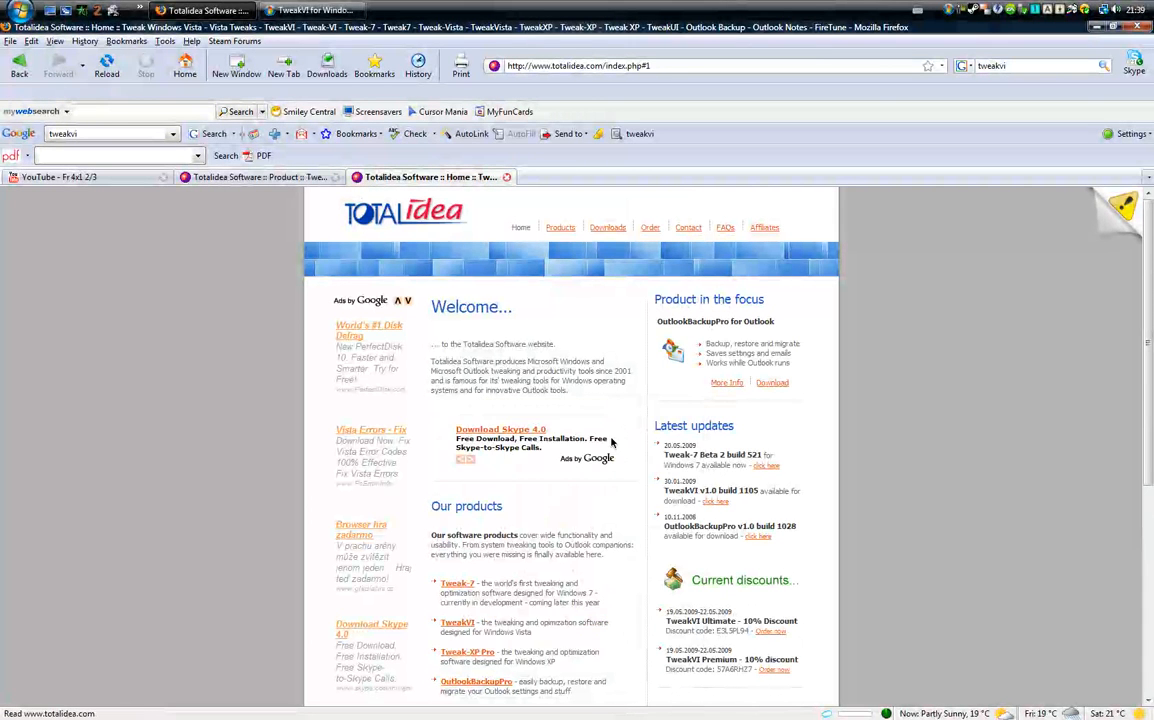
{"action": "scroll", "scroll_direction": "down", "scroll_amount": 3}
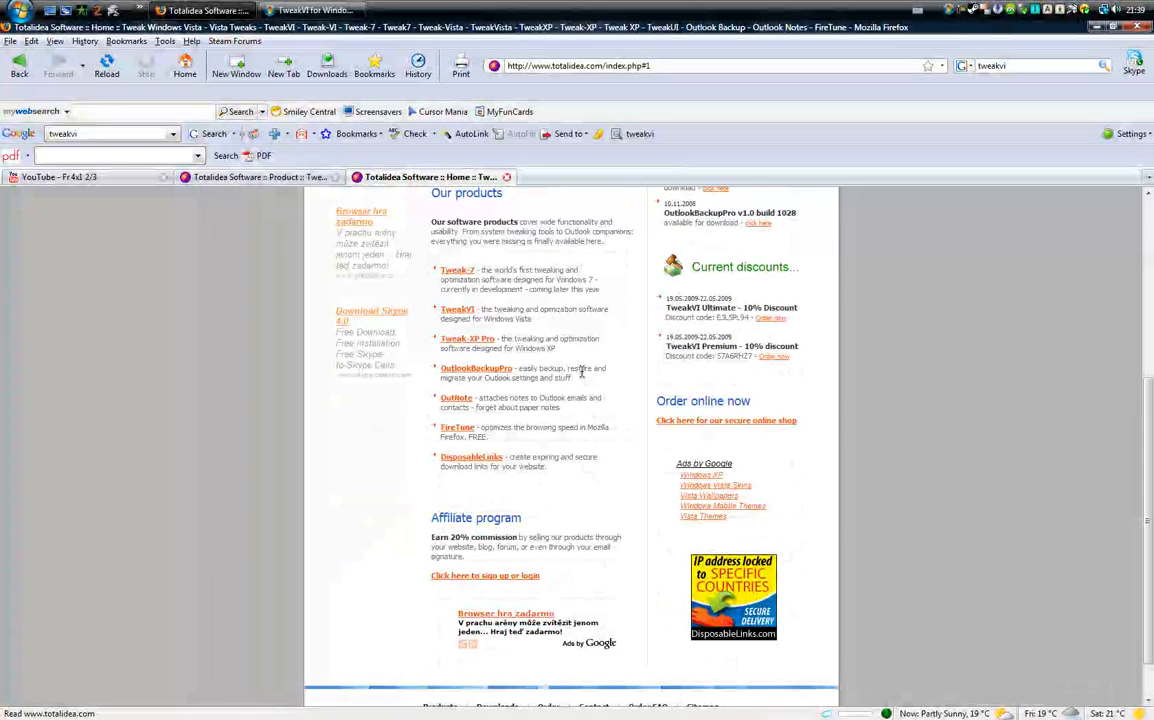
{"action": "scroll", "scroll_direction": "up", "scroll_amount": 3}
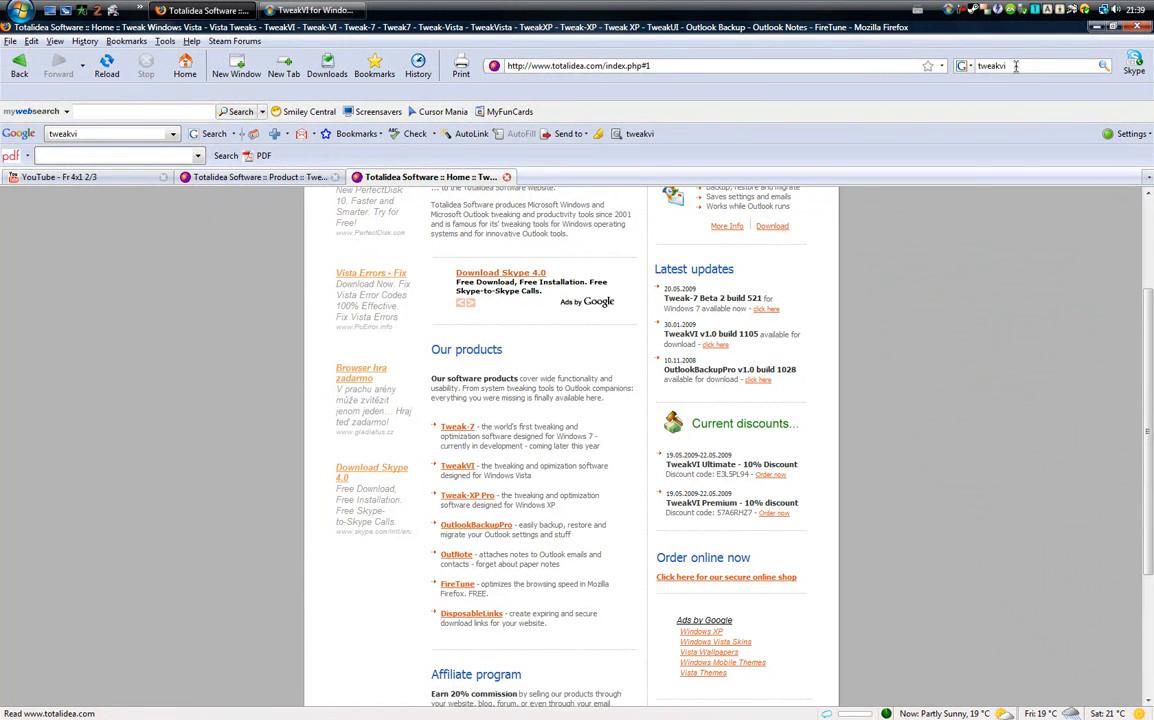
- Search Google for 'tweakvi download' and open the CNET TweakVI Basic result
{"action": "type", "text": "d"}
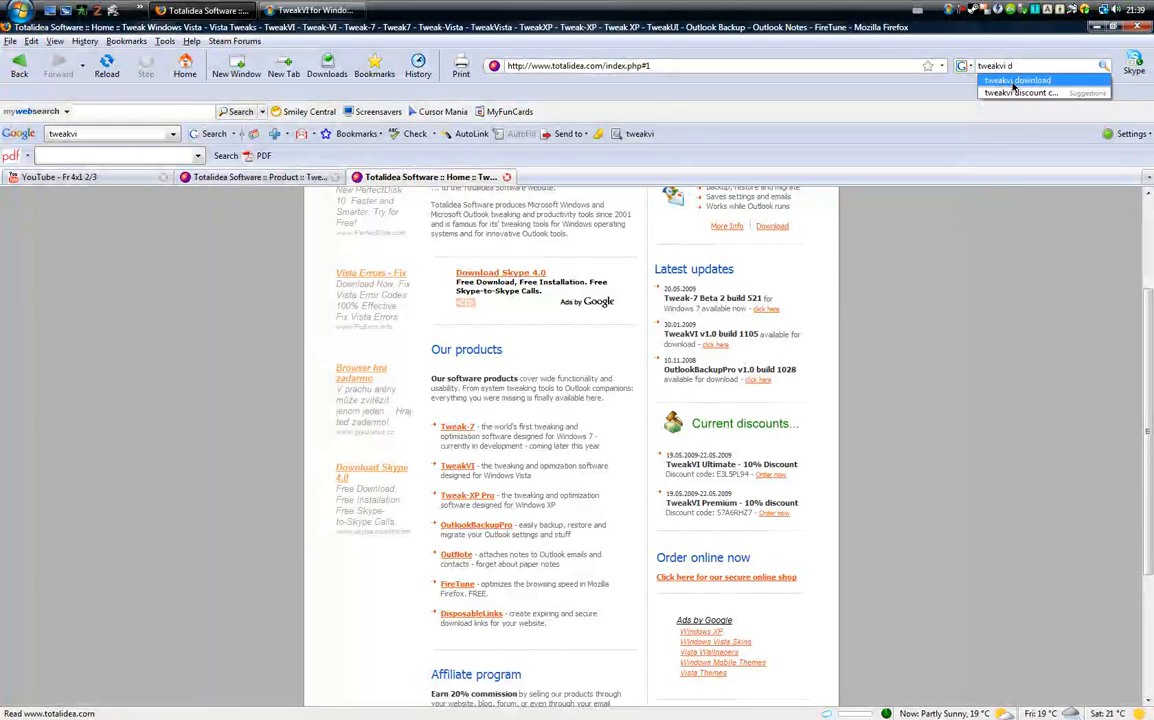
{"action": "left_click", "coordinate": [1017, 80]}
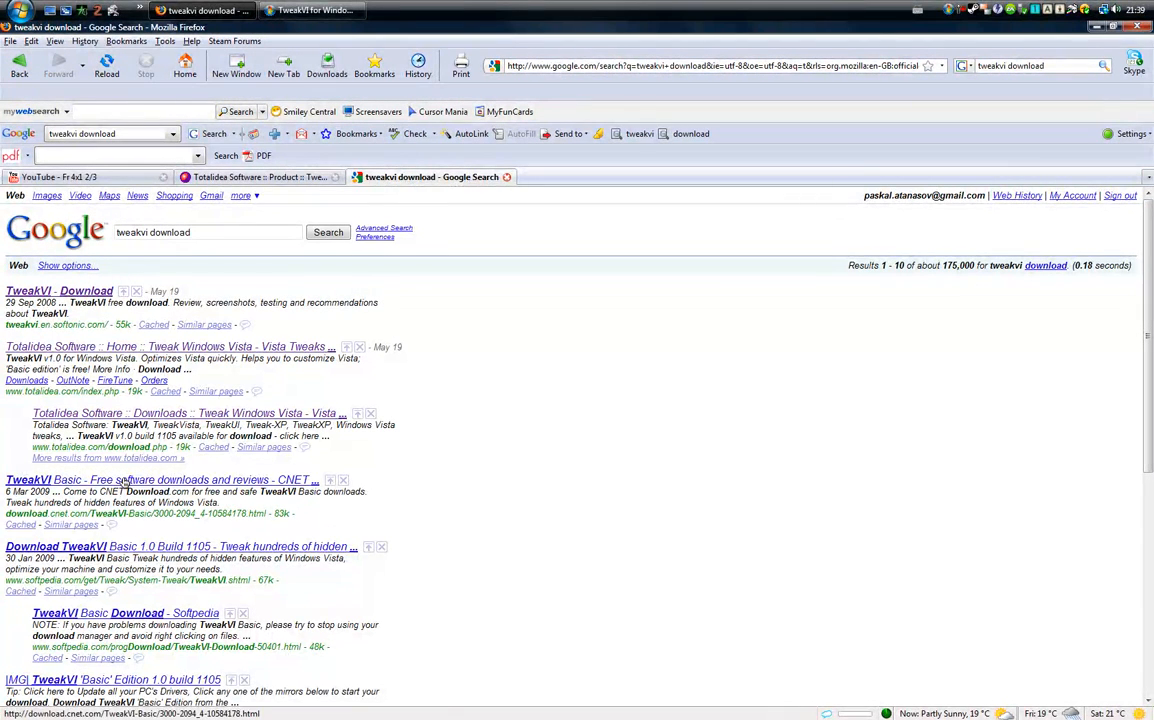
{"action": "left_click", "coordinate": [160, 479]}
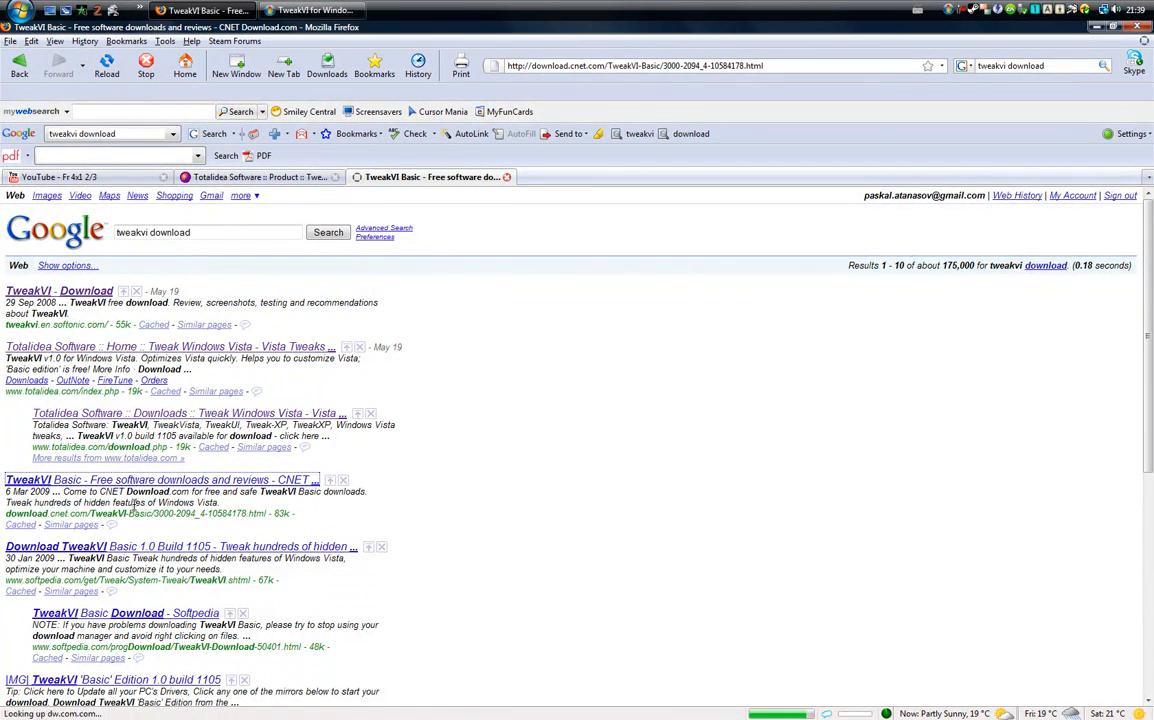
- Scroll through the CNET TweakVI Basic 1 build 1100 features and publisher description
{"action": "left_click", "coordinate": [159, 479]}
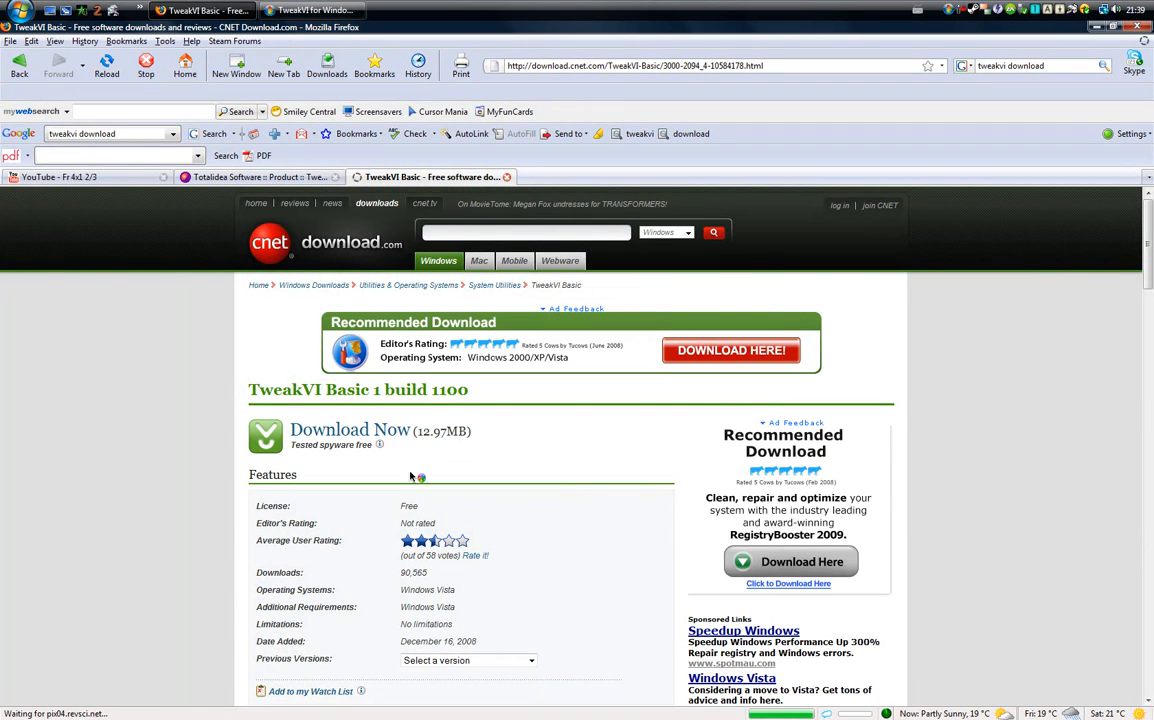
{"action": "scroll", "scroll_direction": "down", "scroll_amount": 3}
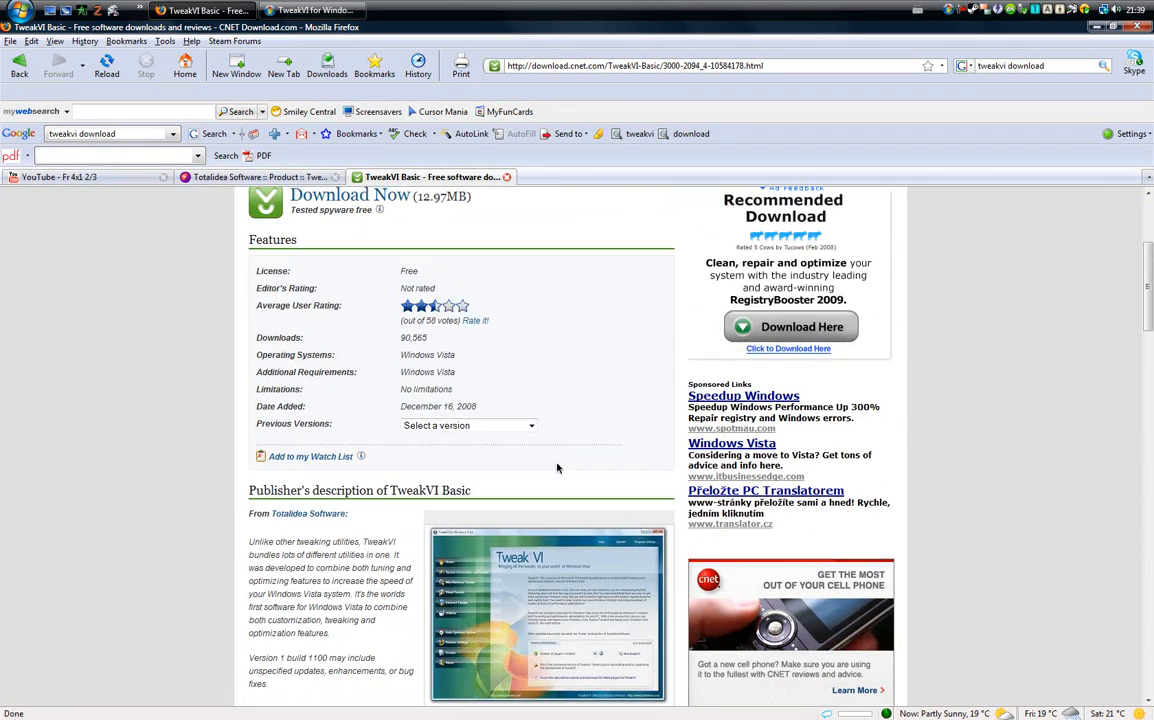
{"action": "mouse_move", "coordinate": [441, 470]}
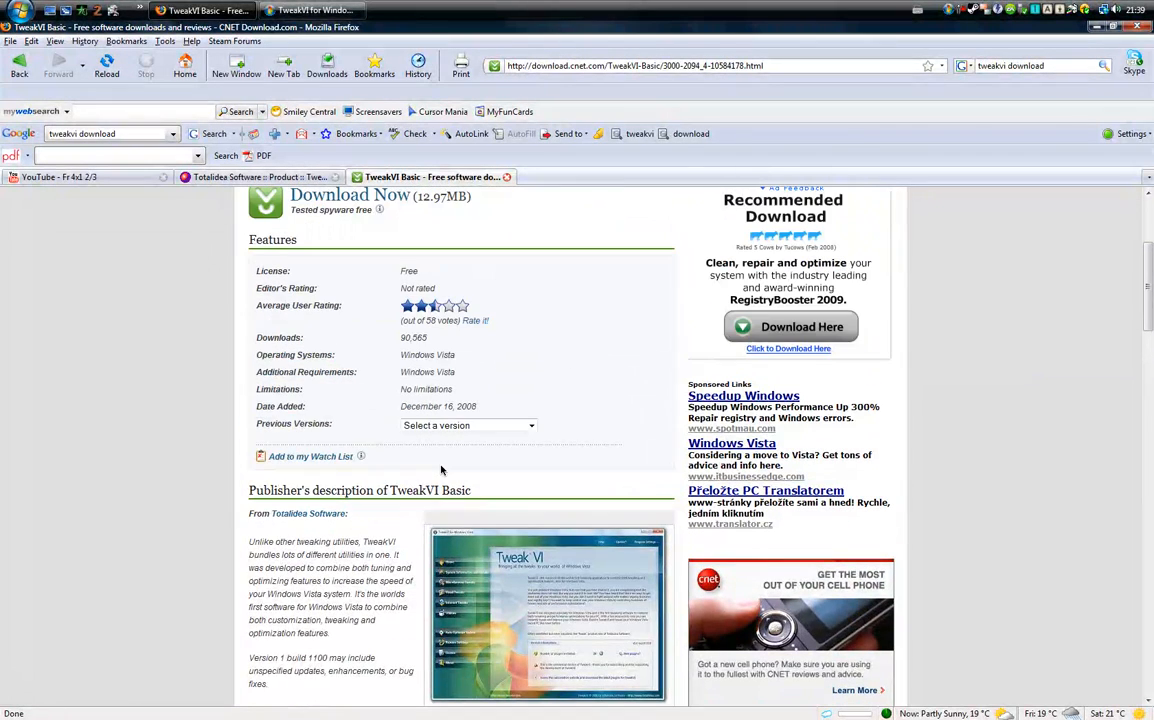
{"action": "scroll", "scroll_direction": "up", "scroll_amount": 3}
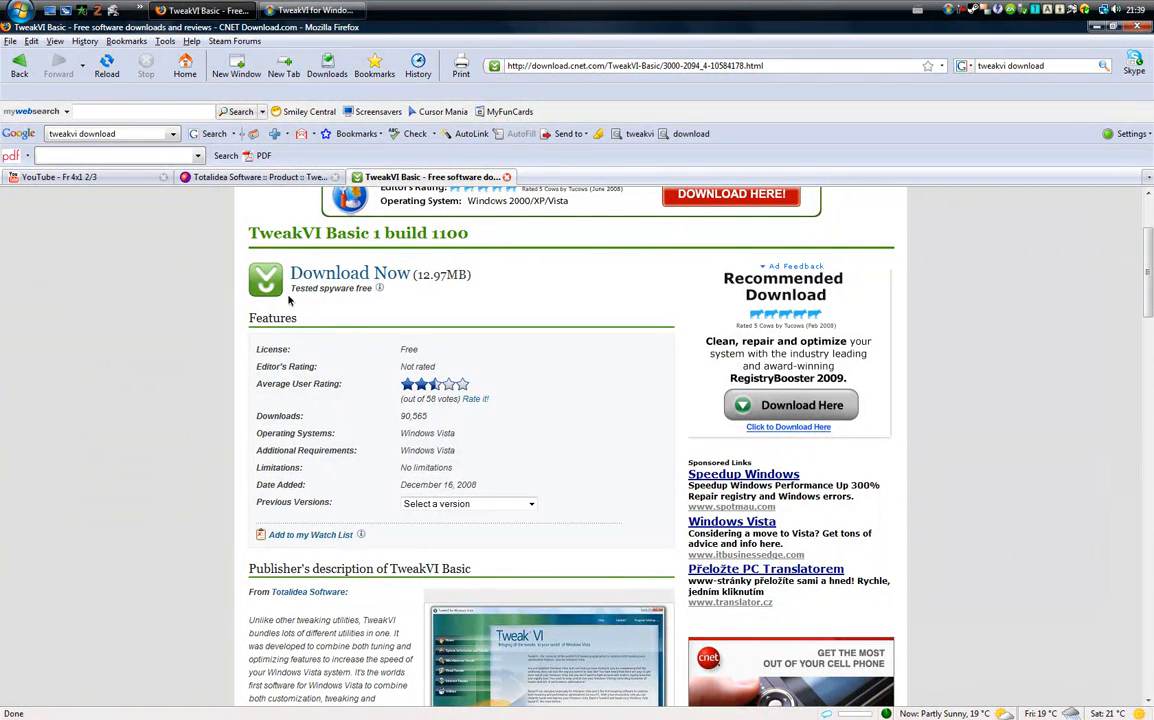
{"action": "scroll", "scroll_direction": "up", "scroll_amount": 3}
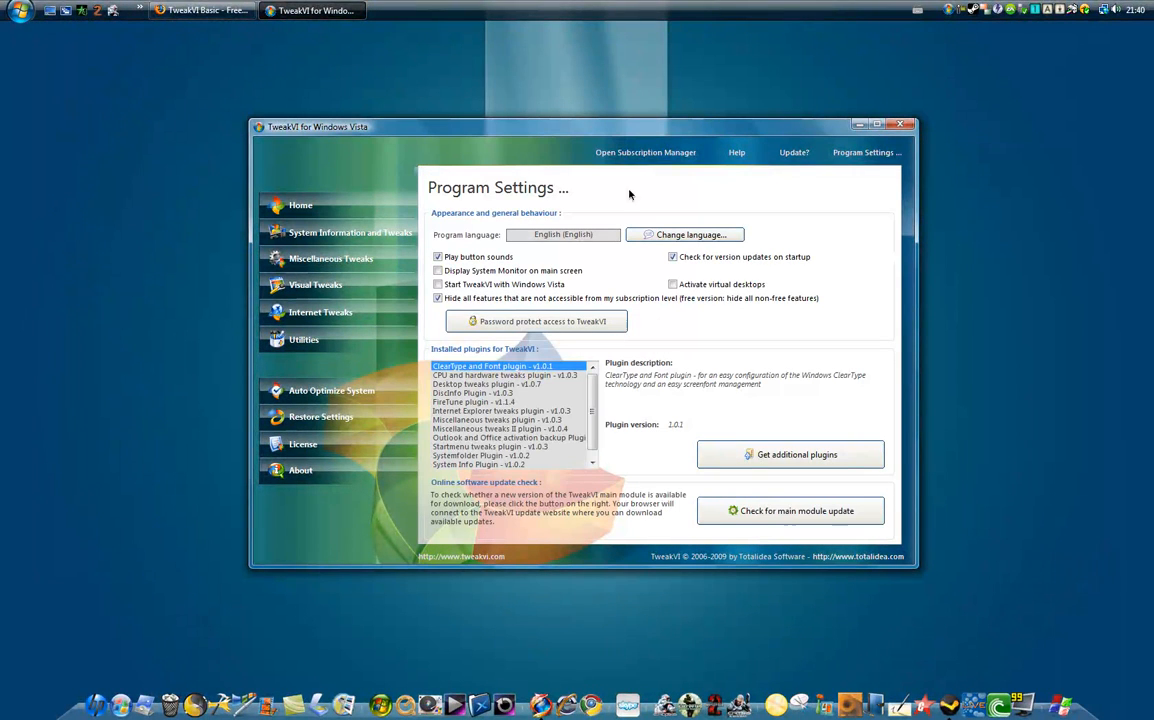
{"action": "mouse_move", "coordinate": [475, 162]}
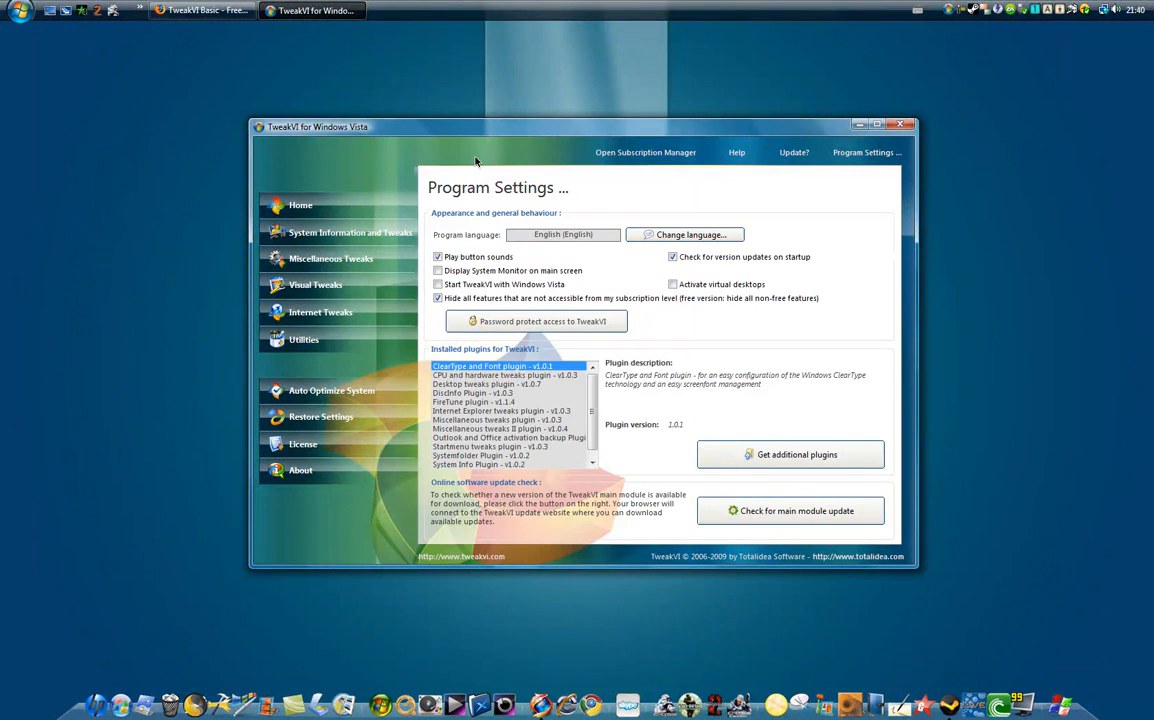
{"action": "mouse_move", "coordinate": [760, 185]}
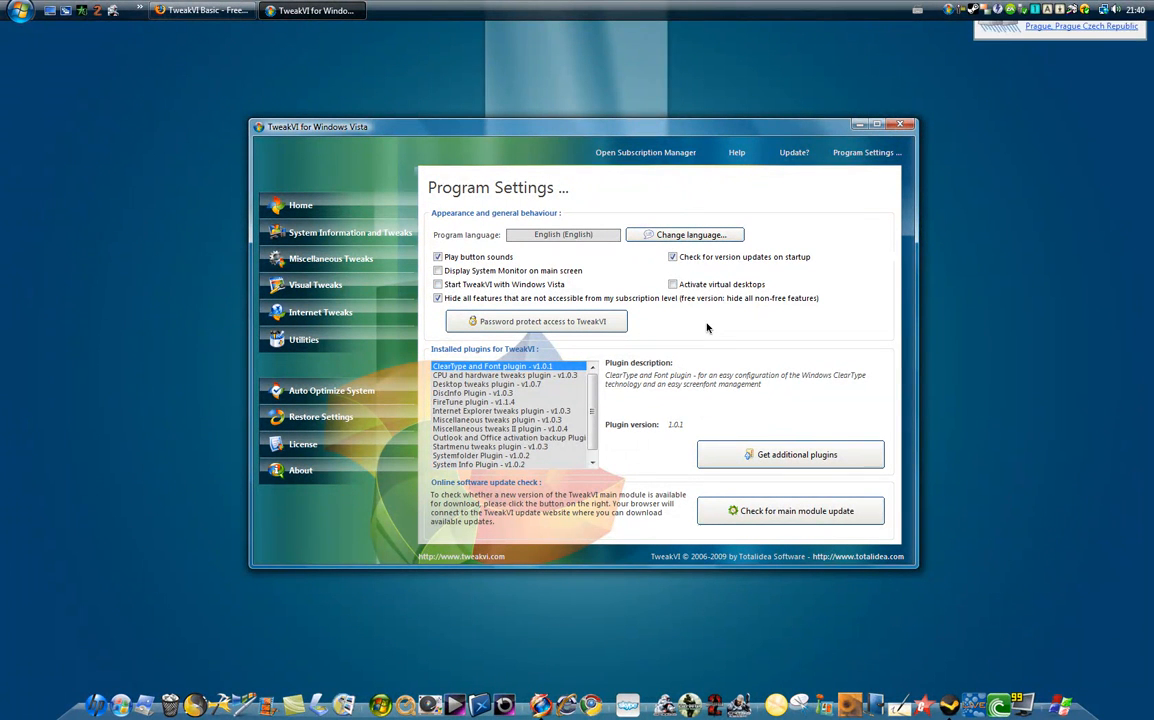
- Scroll the Program Settings plugin list, then close the TweakVI window
{"action": "scroll", "scroll_direction": "down", "scroll_amount": 3}
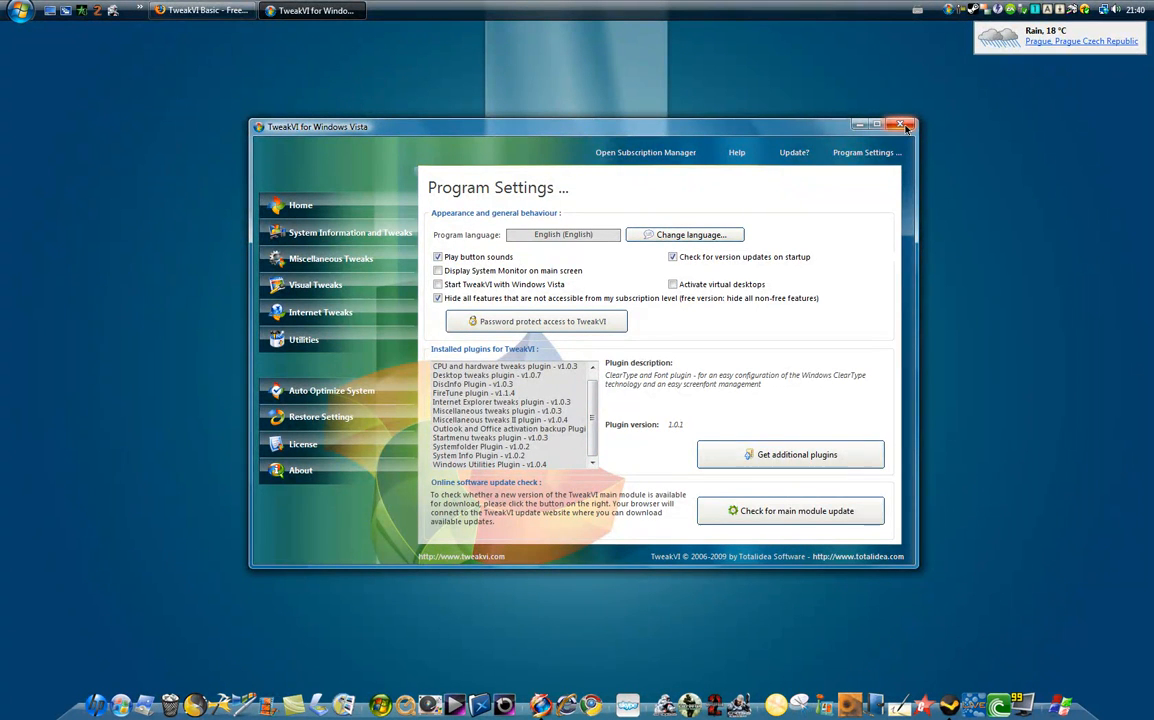
{"action": "left_click", "coordinate": [901, 124]}
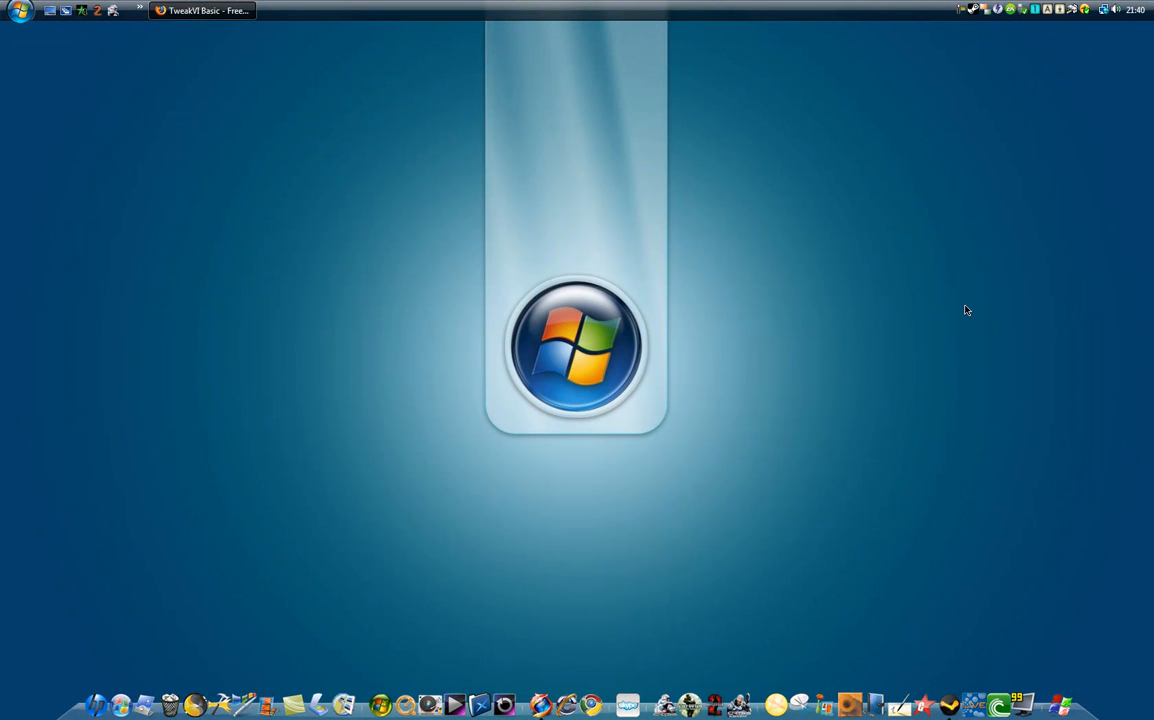